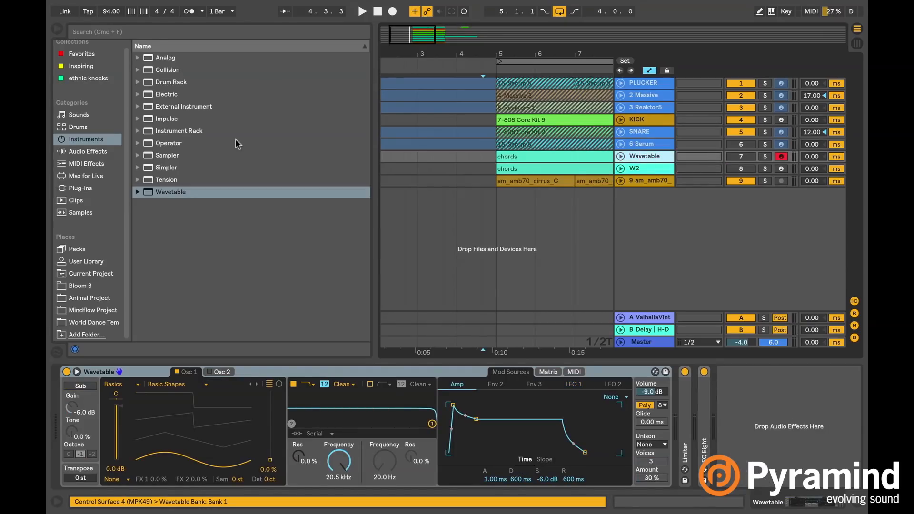
# Glance at the Audio Effects list, return to Instruments, and solo the Wavetable track.
pyautogui.click(171, 192)
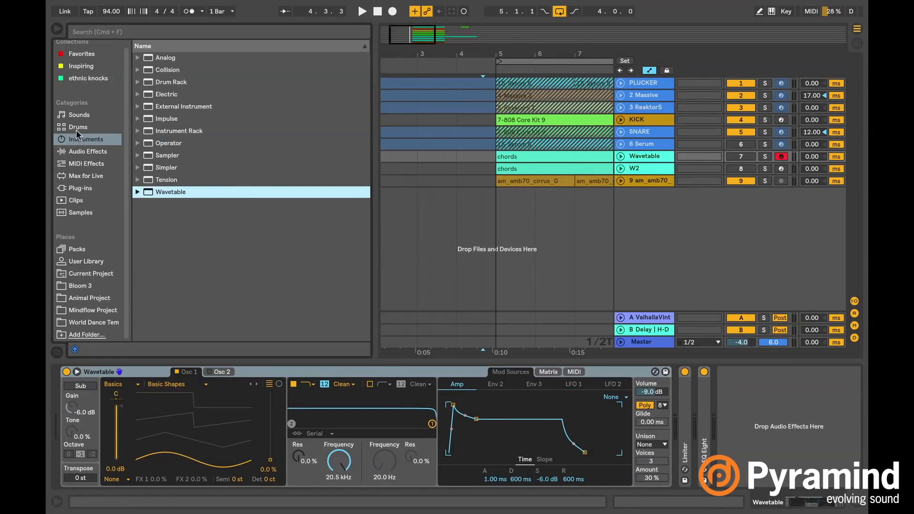
pyautogui.click(86, 151)
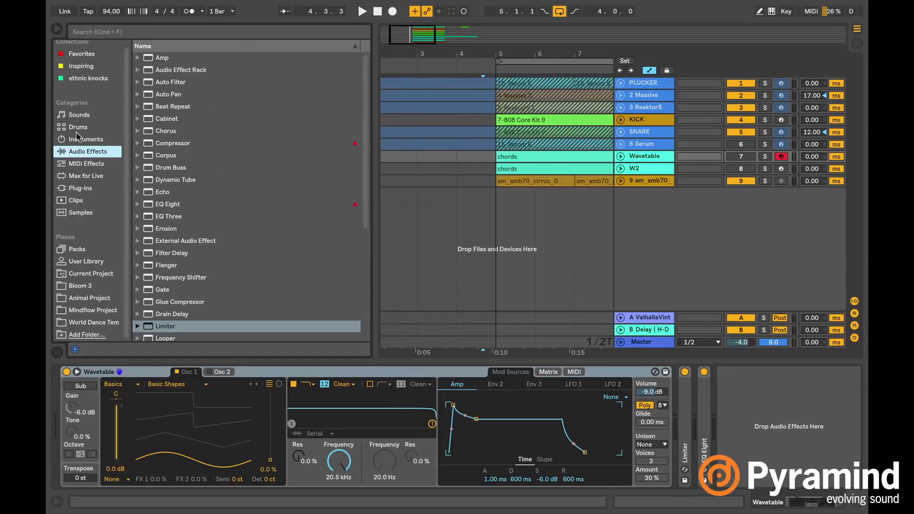
pyautogui.click(86, 139)
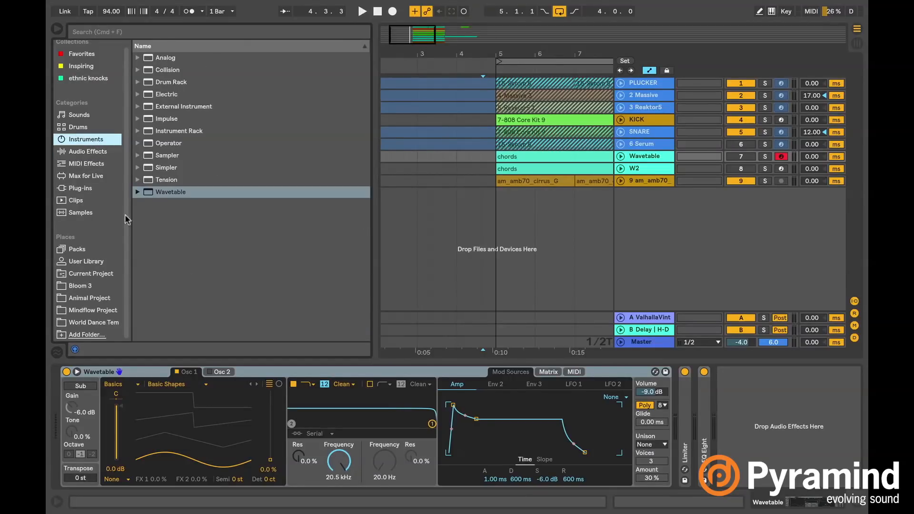
pyautogui.click(169, 191)
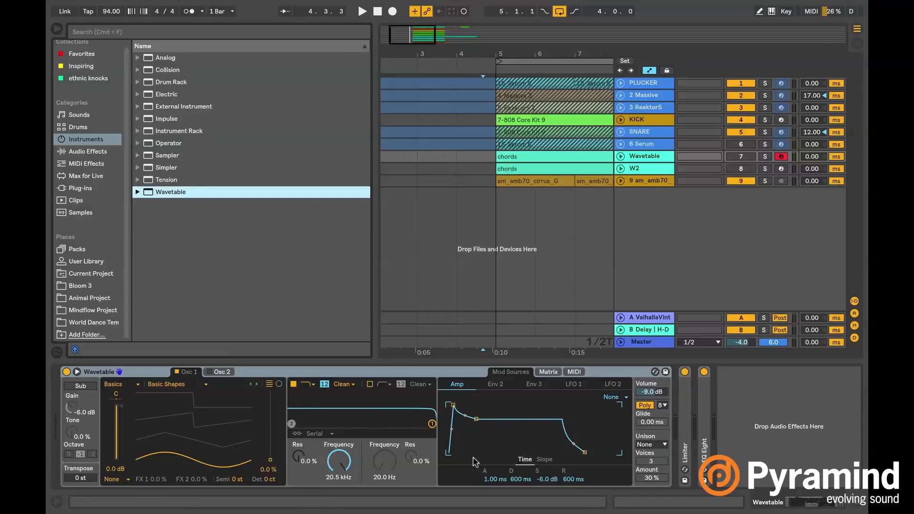
pyautogui.moveTo(421, 373)
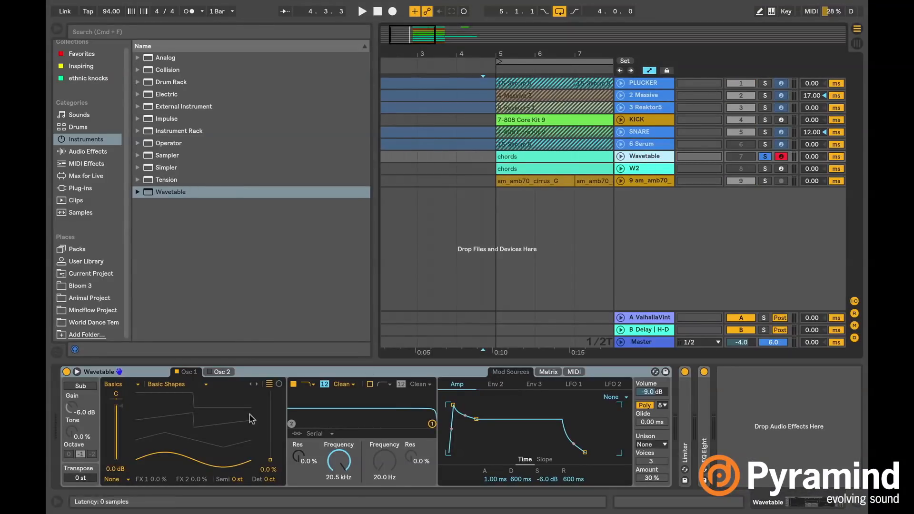
pyautogui.click(361, 12)
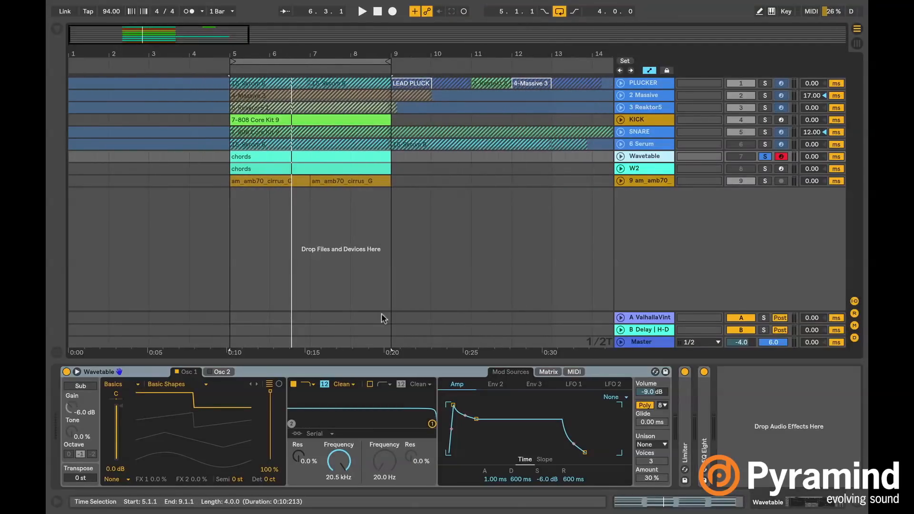
pyautogui.moveTo(379, 267)
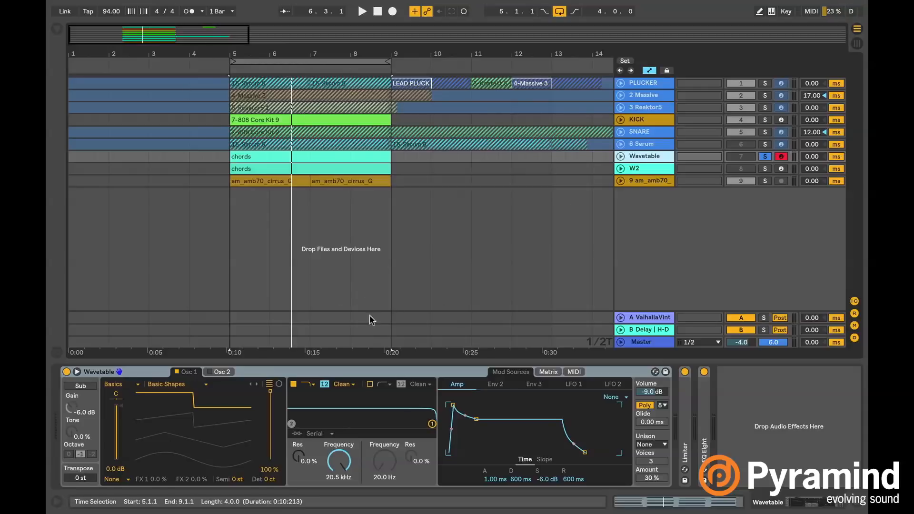
# Unfold the Wavetable track with its I/O section and play the looped chords unsoloed.
pyautogui.click(619, 155)
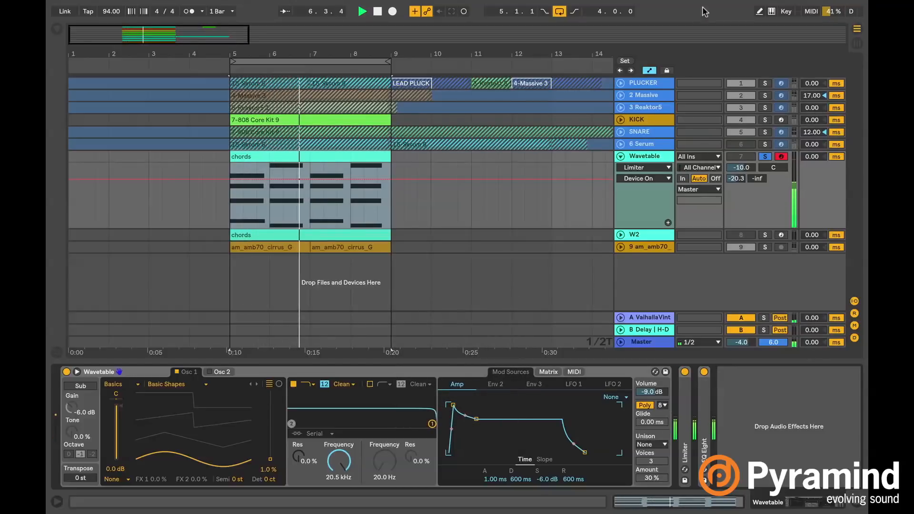
pyautogui.click(362, 11)
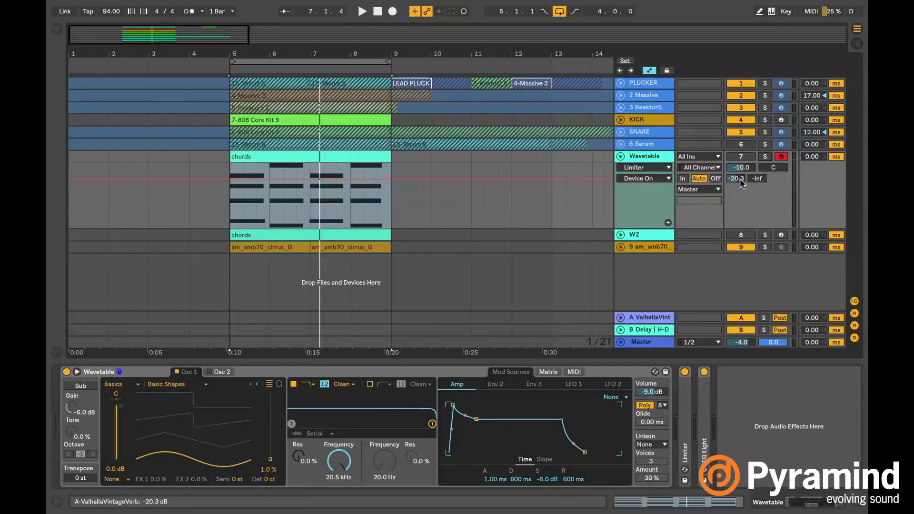
pyautogui.click(360, 10)
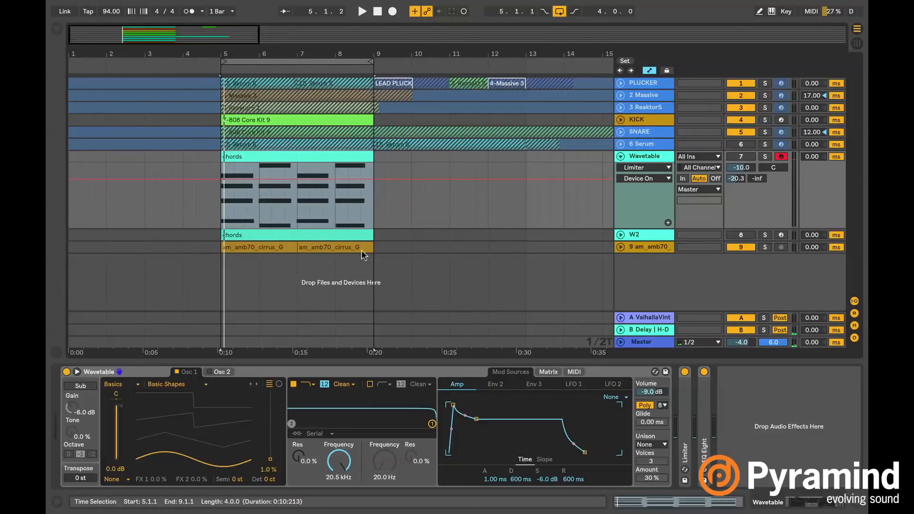
pyautogui.moveTo(226, 207)
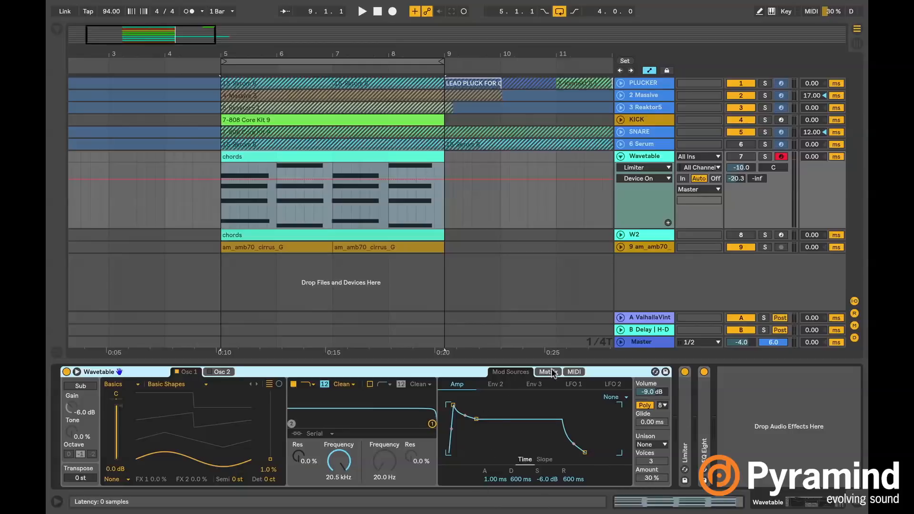
# Switch Wavetable to its Matrix view and toggle the first oscillator back on.
pyautogui.click(546, 372)
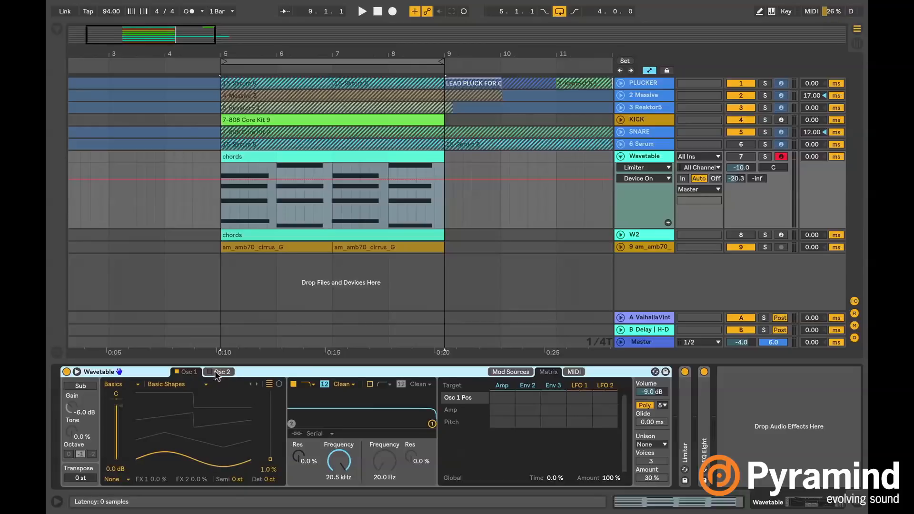
pyautogui.click(188, 371)
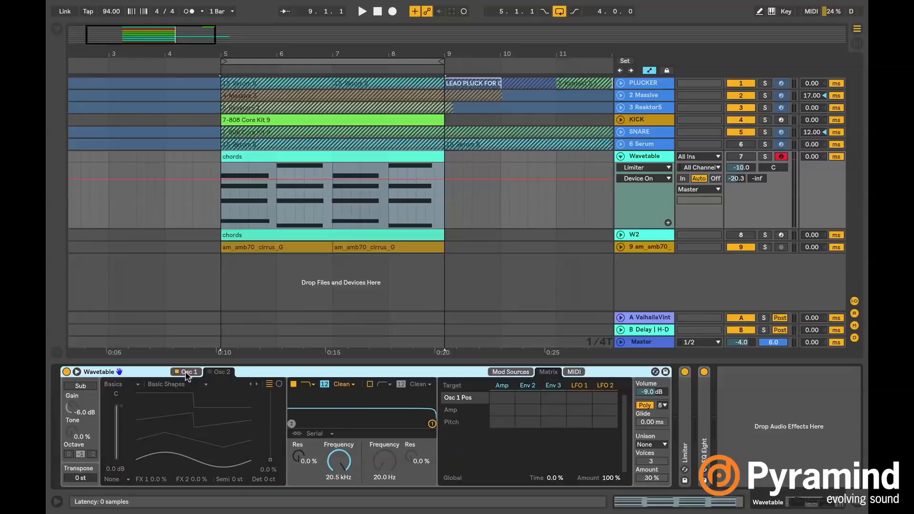
pyautogui.click(79, 385)
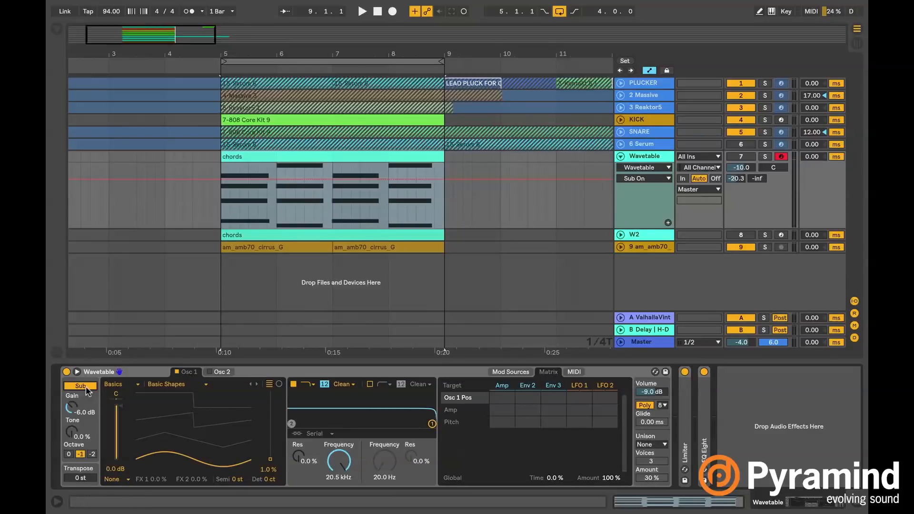
pyautogui.moveTo(156, 399)
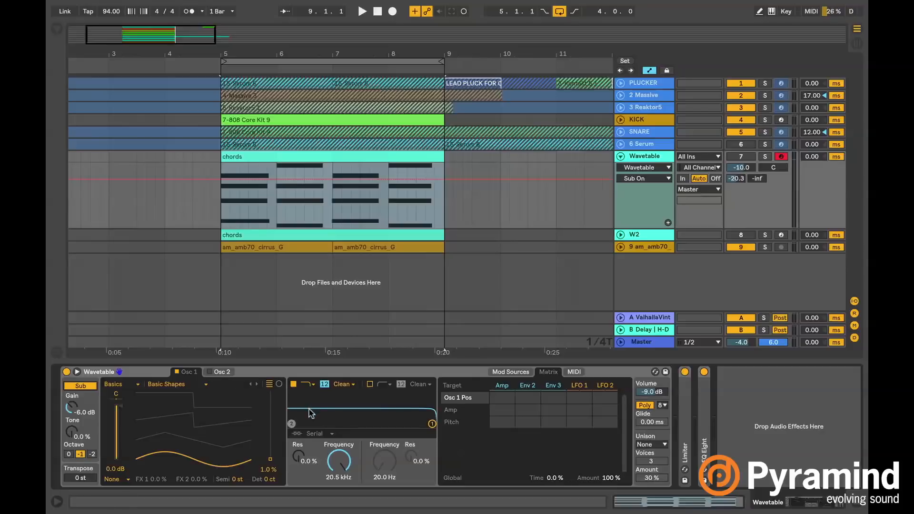
pyautogui.moveTo(377, 476)
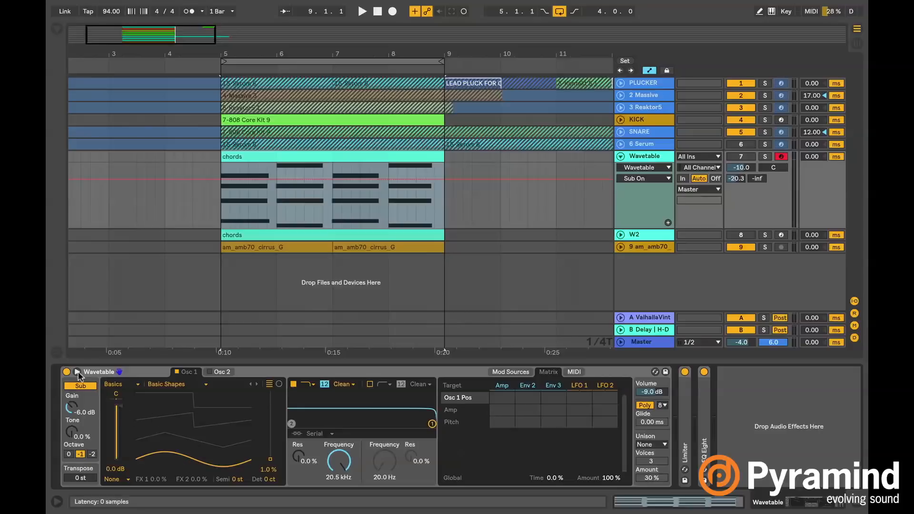
pyautogui.moveTo(79, 376)
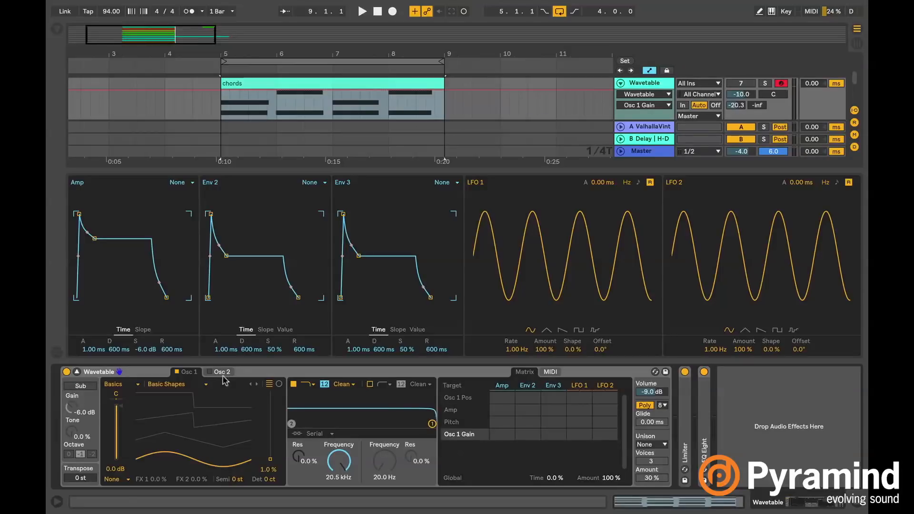
pyautogui.click(220, 373)
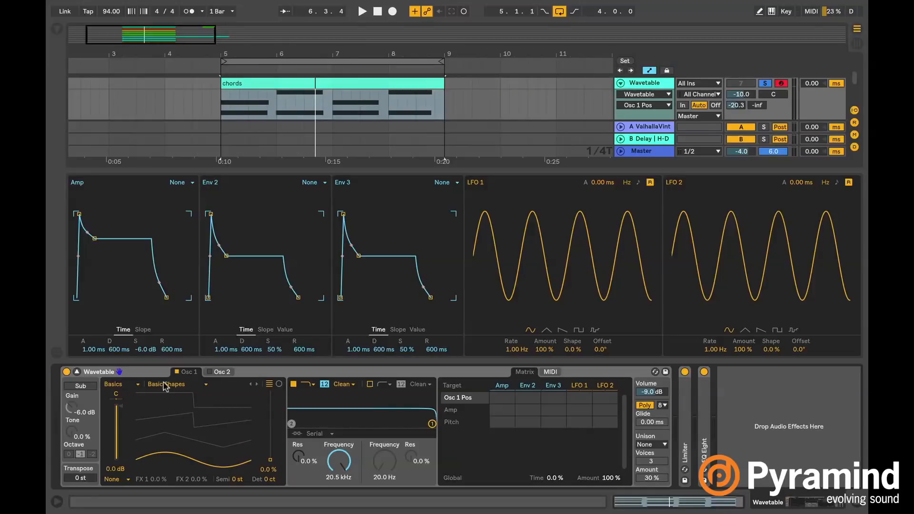
pyautogui.moveTo(170, 387)
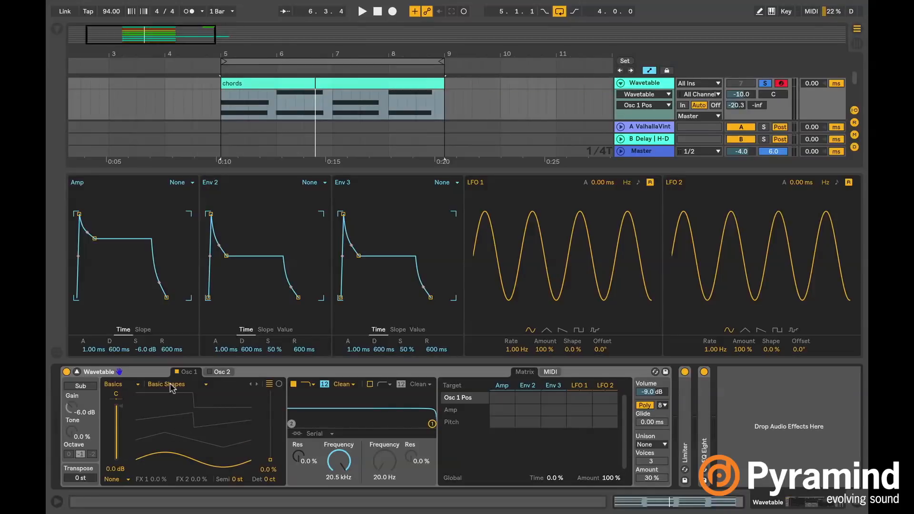
pyautogui.moveTo(126, 389)
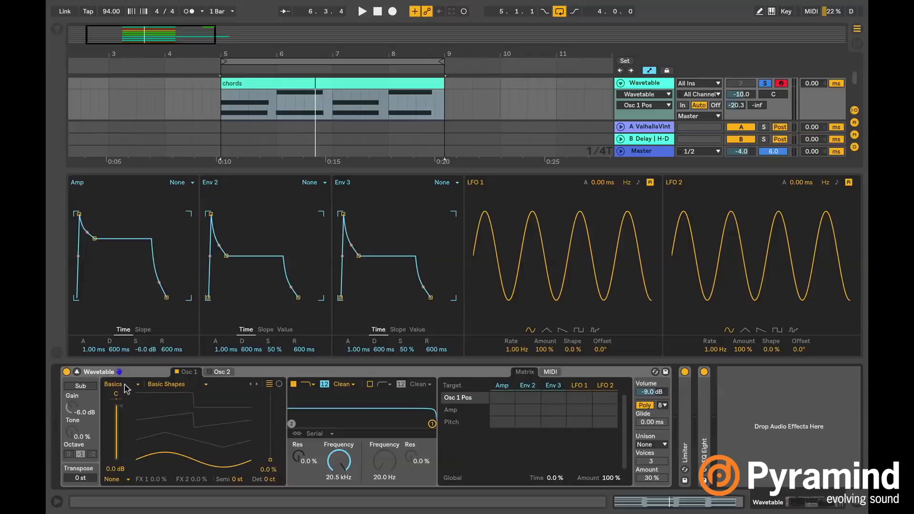
# Load a Complex-category wavetable (Bit Ring) on oscillator 1 and sweep its position higher.
pyautogui.click(119, 383)
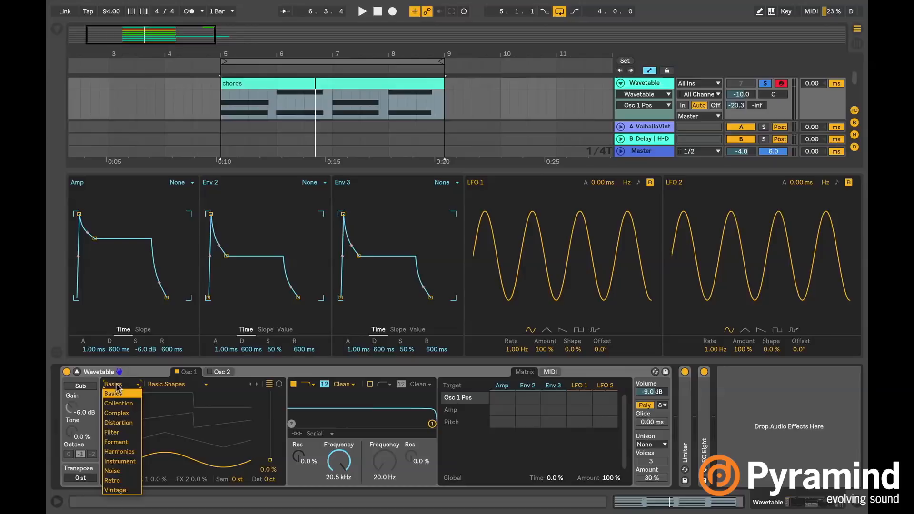
pyautogui.moveTo(115, 434)
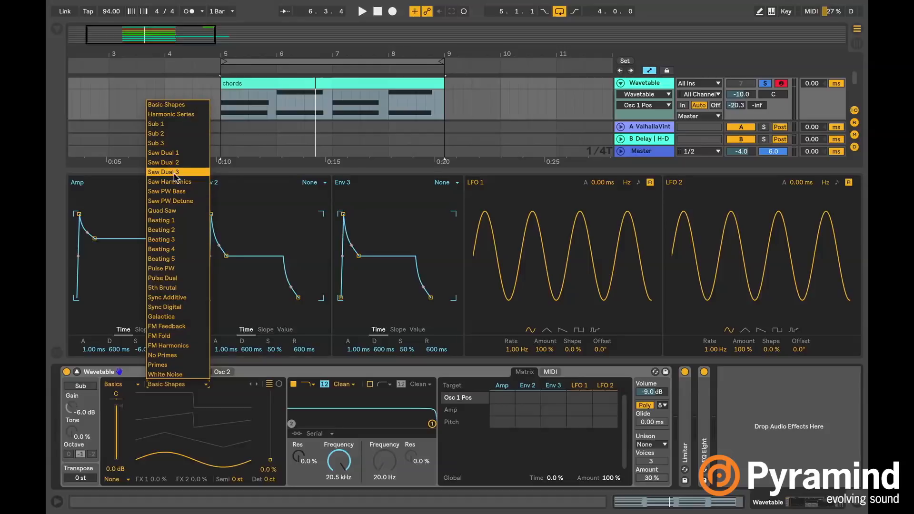
pyautogui.moveTo(171, 113)
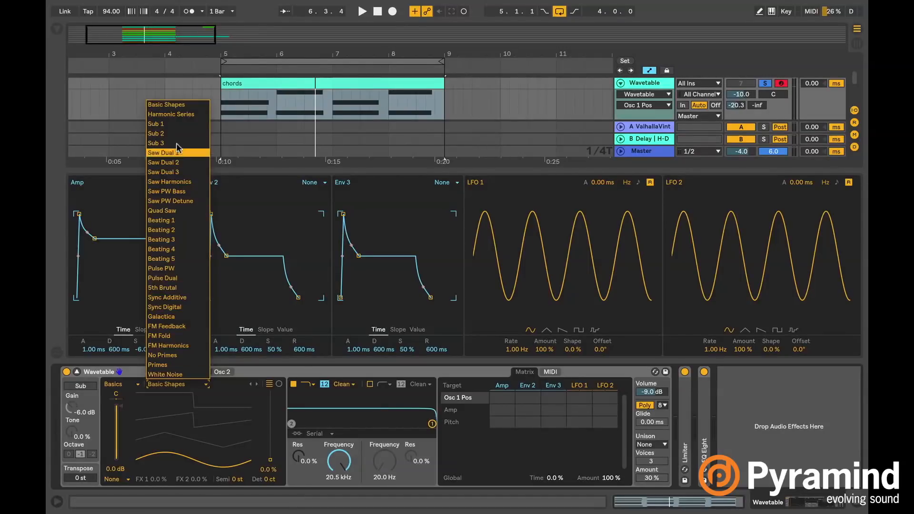
pyautogui.click(170, 113)
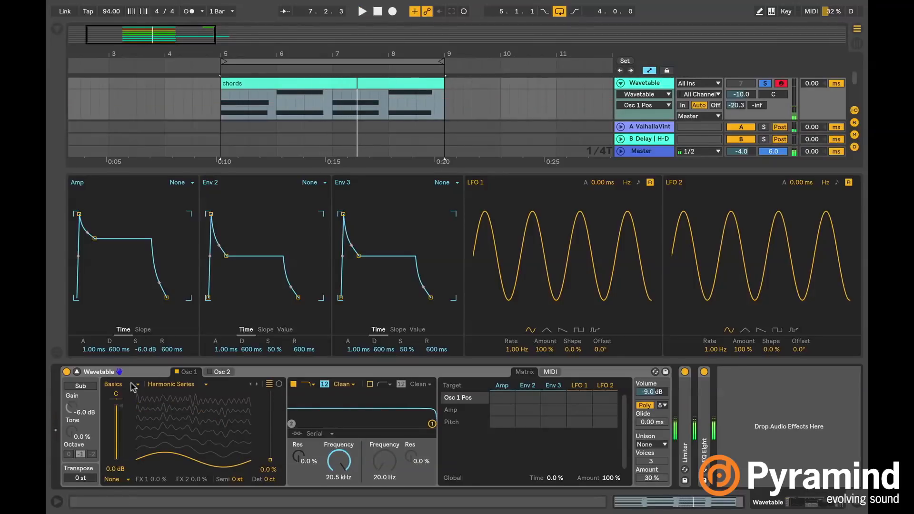
pyautogui.click(121, 383)
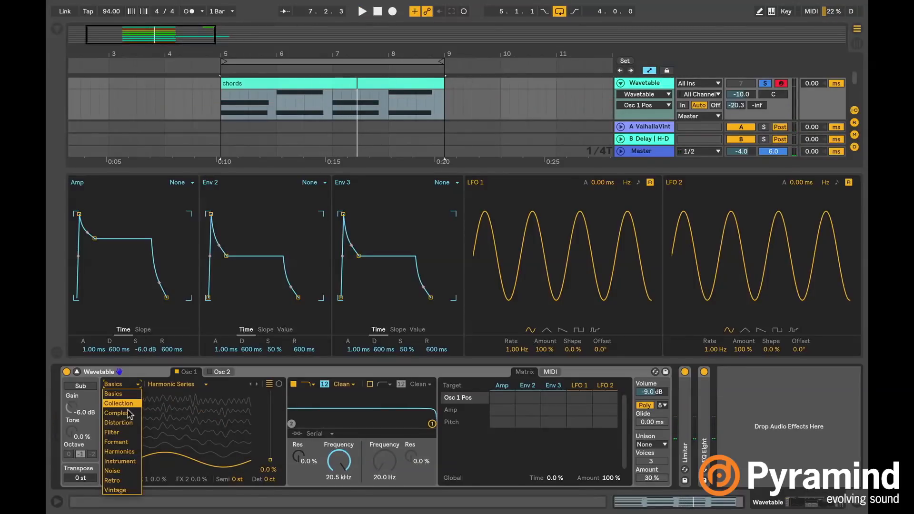
pyautogui.moveTo(116, 442)
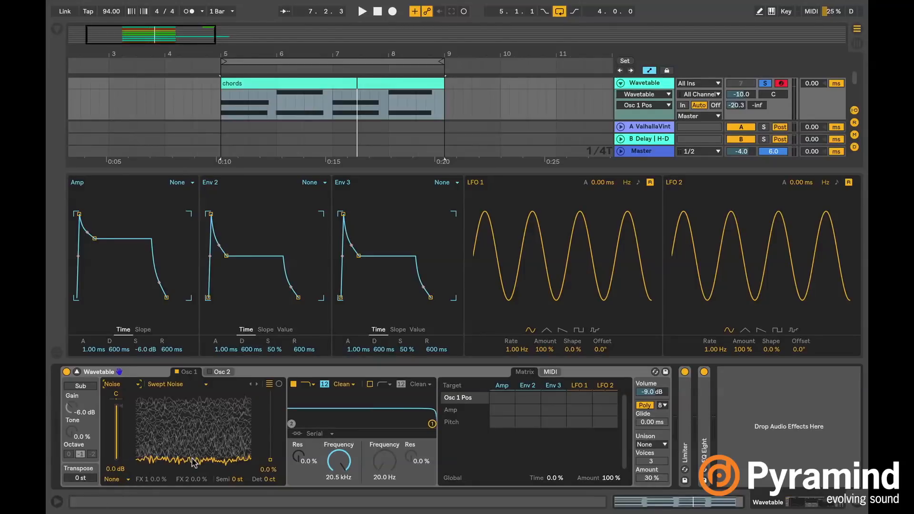
pyautogui.click(361, 10)
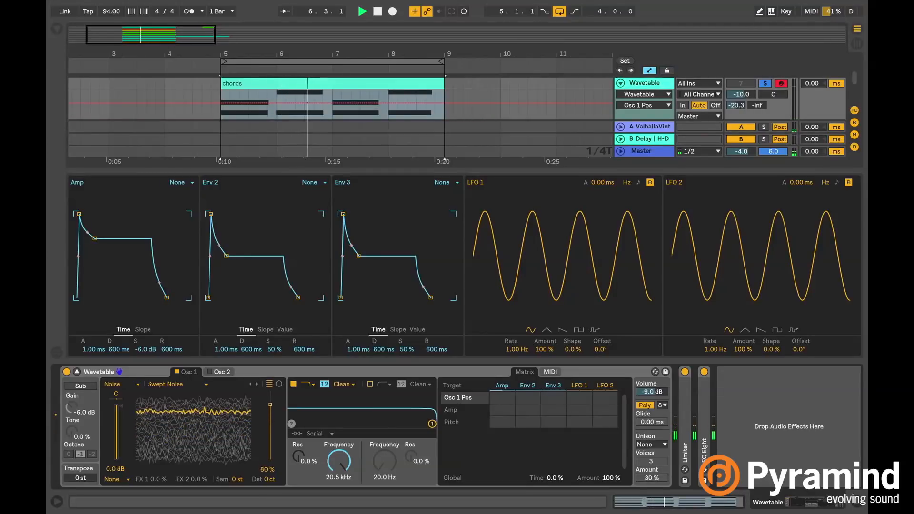
pyautogui.click(121, 384)
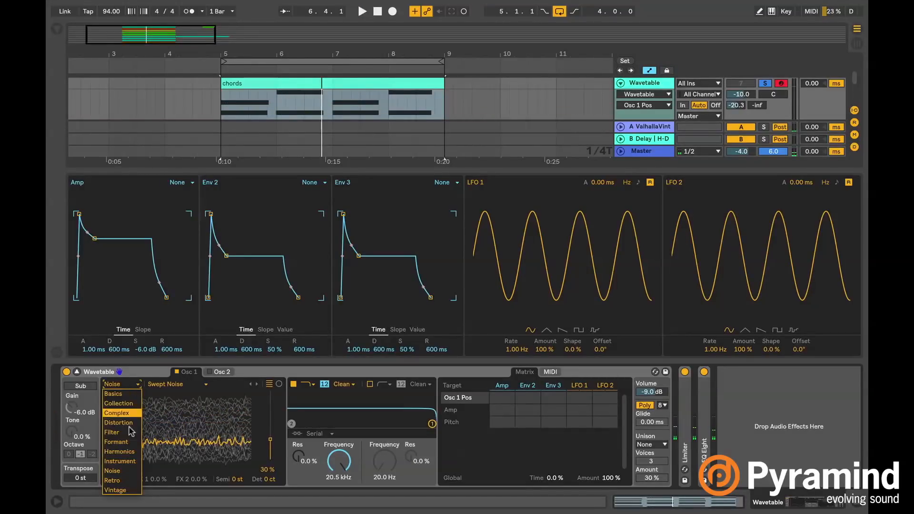
pyautogui.click(116, 412)
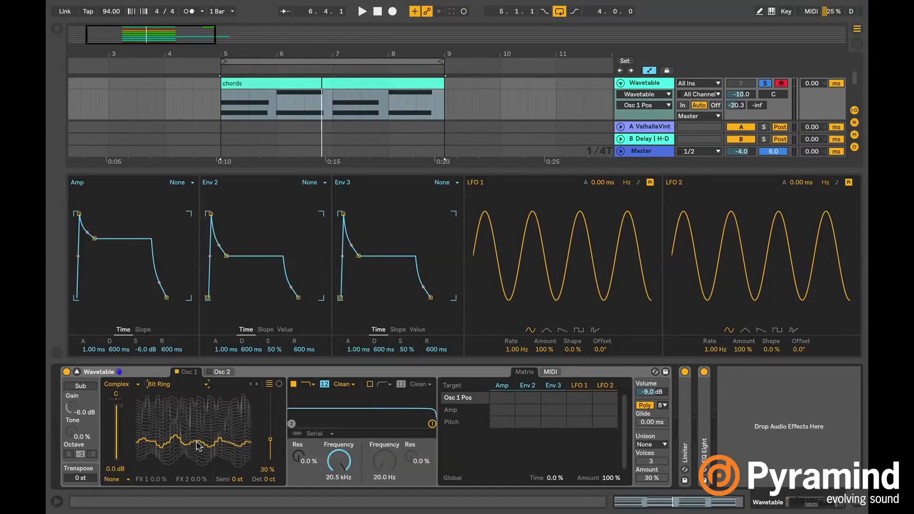
pyautogui.click(361, 12)
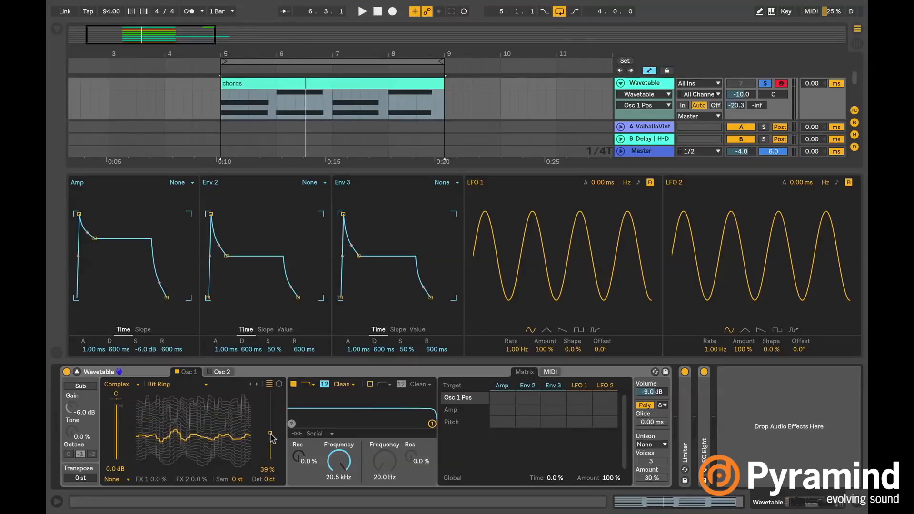
pyautogui.moveTo(268, 434); pyautogui.dragTo(269, 455)
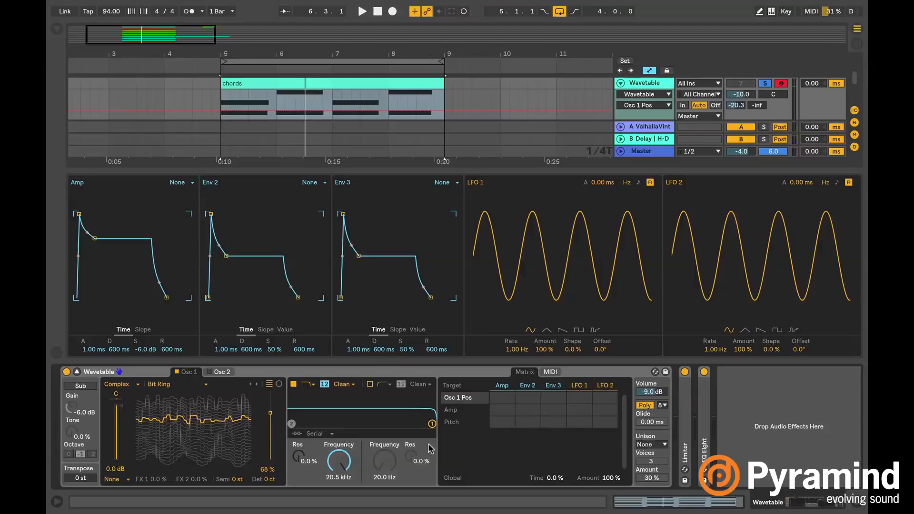
# Turn on oscillator 2 and load the Sapphire wavetable from the Collection category.
pyautogui.click(220, 371)
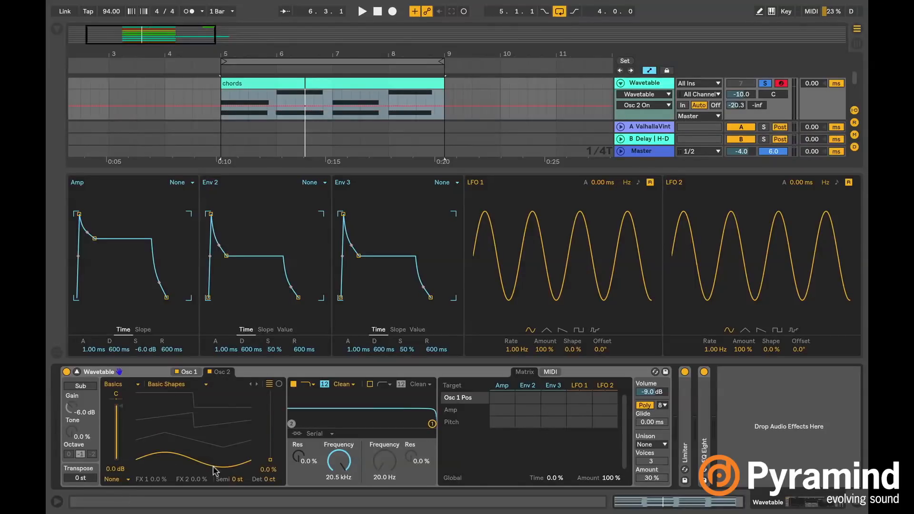
pyautogui.click(461, 434)
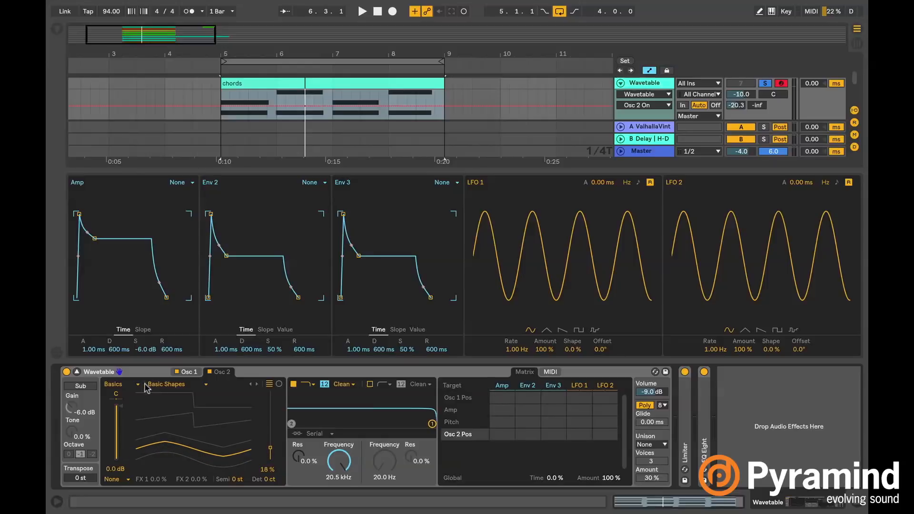
pyautogui.click(121, 383)
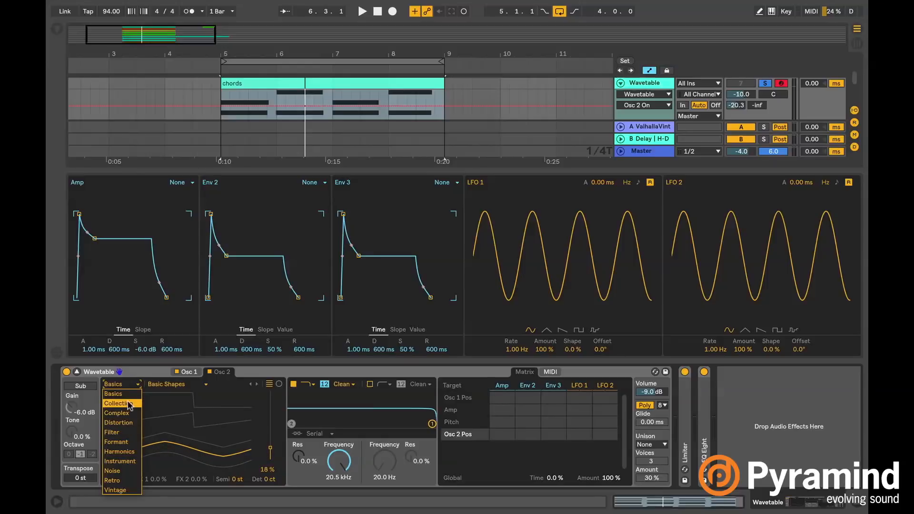
pyautogui.click(116, 403)
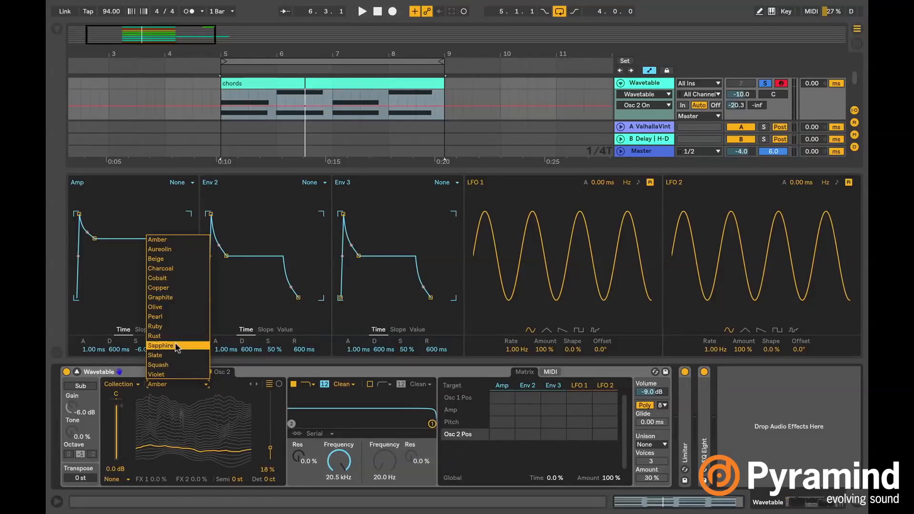
pyautogui.click(160, 345)
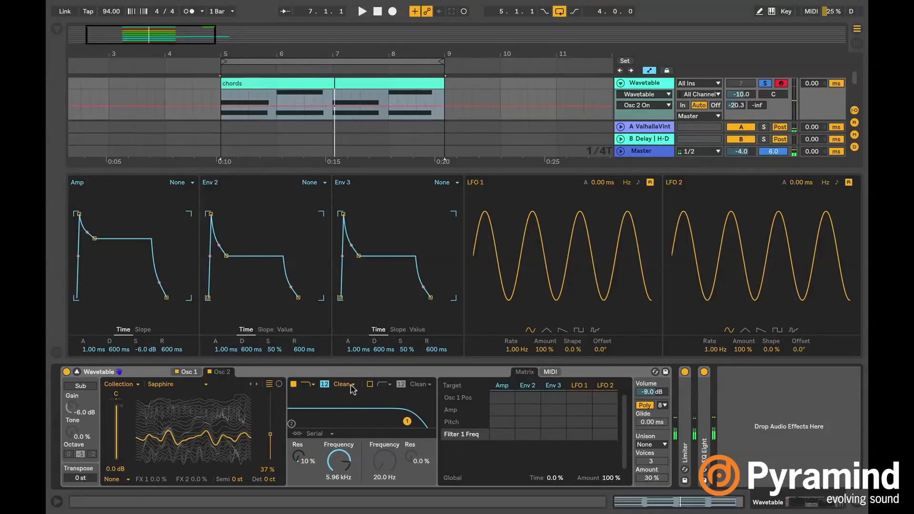
pyautogui.click(344, 384)
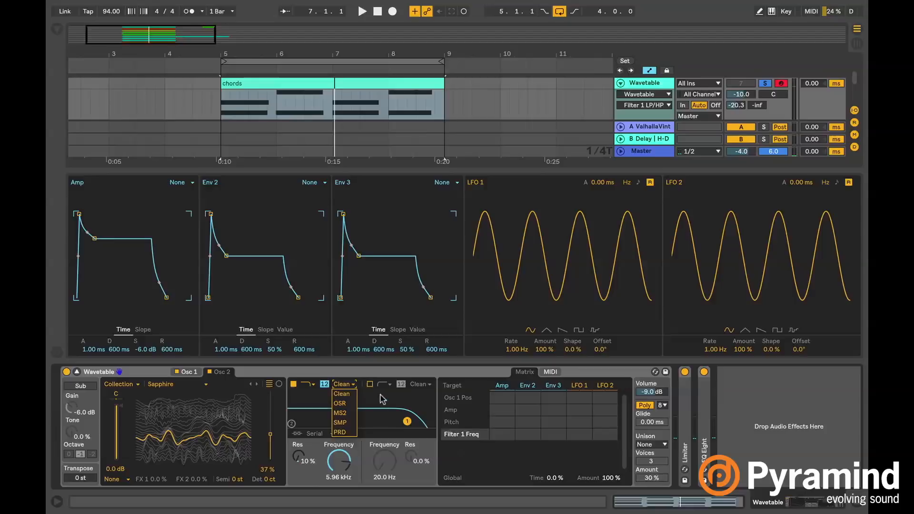
pyautogui.click(346, 384)
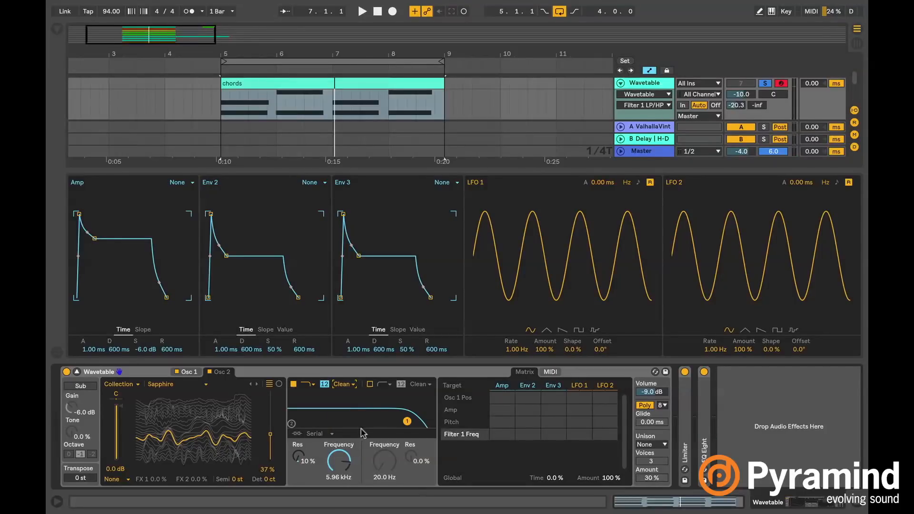
pyautogui.click(315, 433)
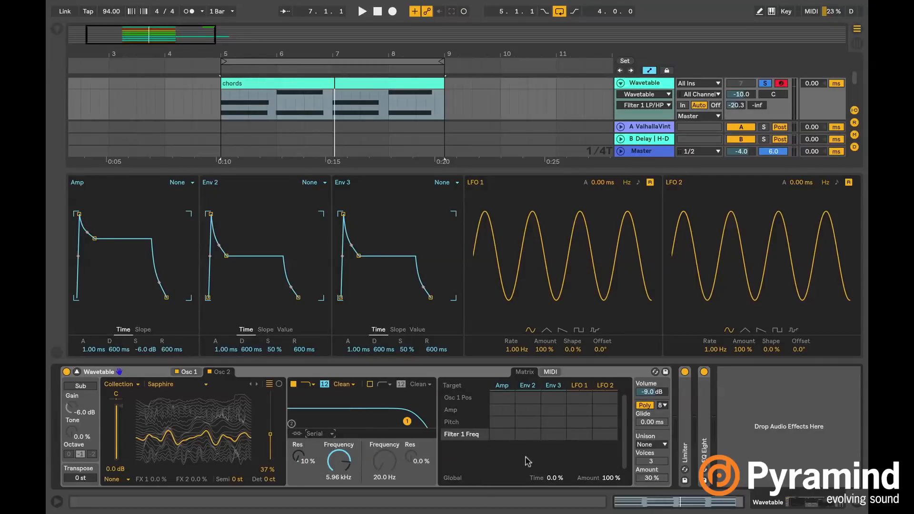
pyautogui.moveTo(486, 453)
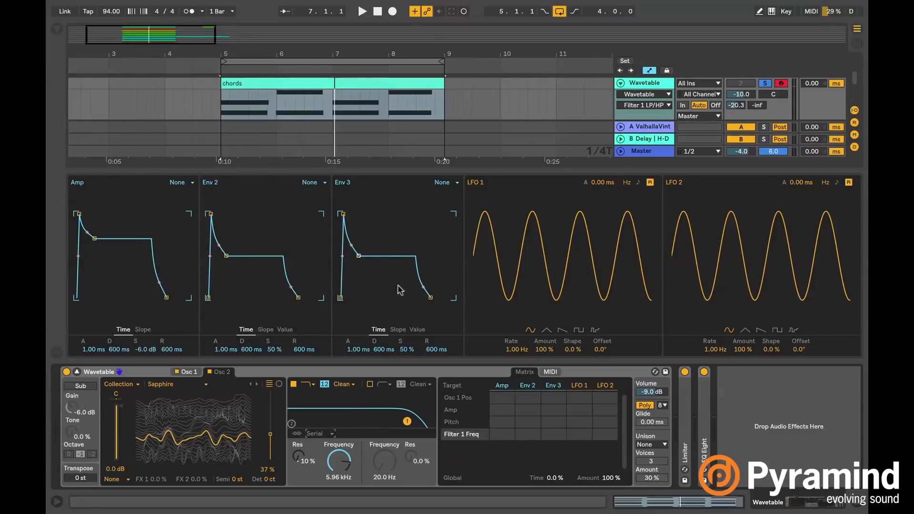
pyautogui.moveTo(843, 302)
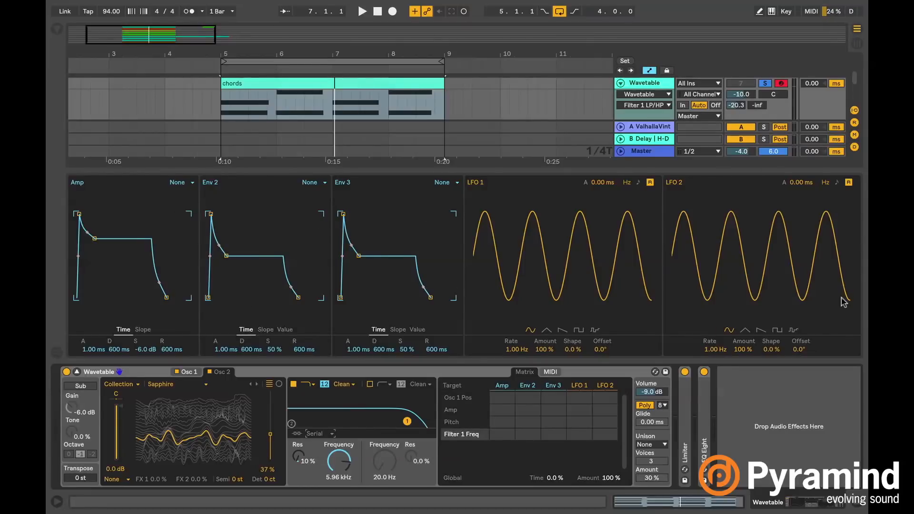
pyautogui.moveTo(699, 325)
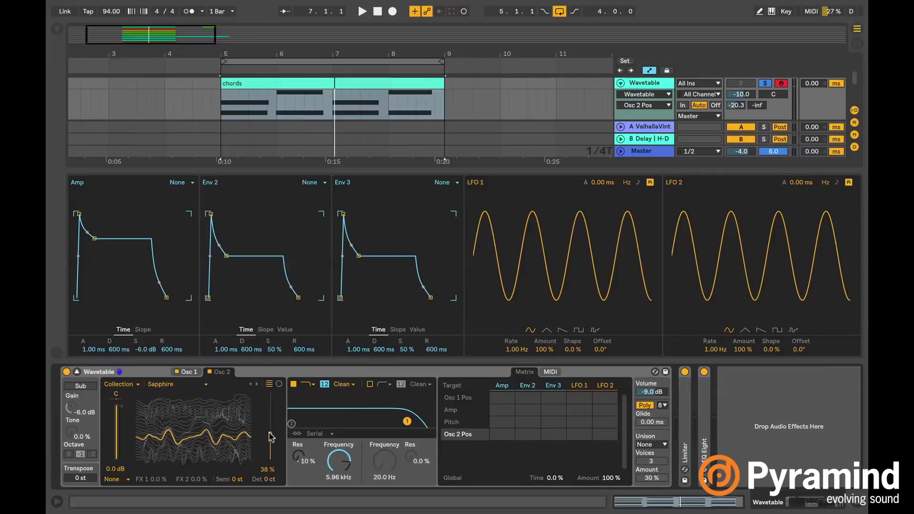
# Sweep oscillator 2's wavetable position higher.
pyautogui.moveTo(269, 426); pyautogui.dragTo(269, 470)
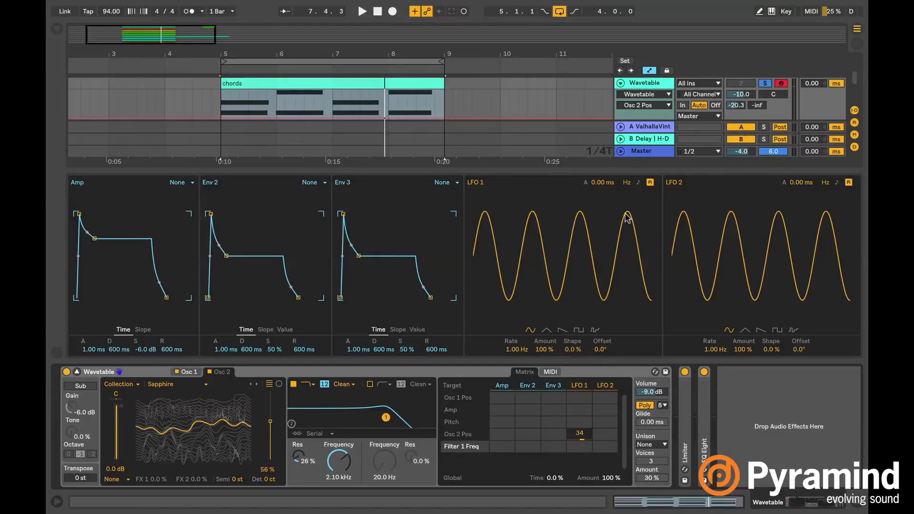
pyautogui.moveTo(641, 187)
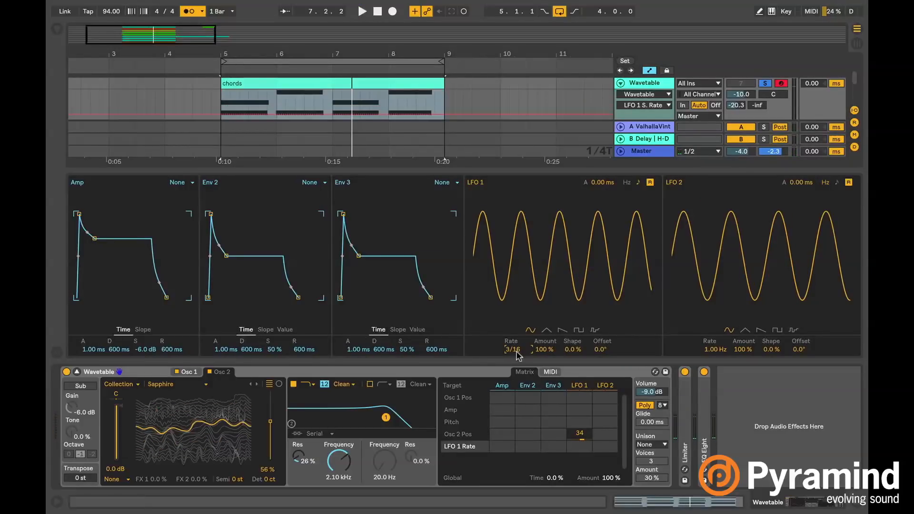
# Set Env 2's attack to about 4 s and route Env 2 to LFO 1's rate at 100.
pyautogui.click(360, 11)
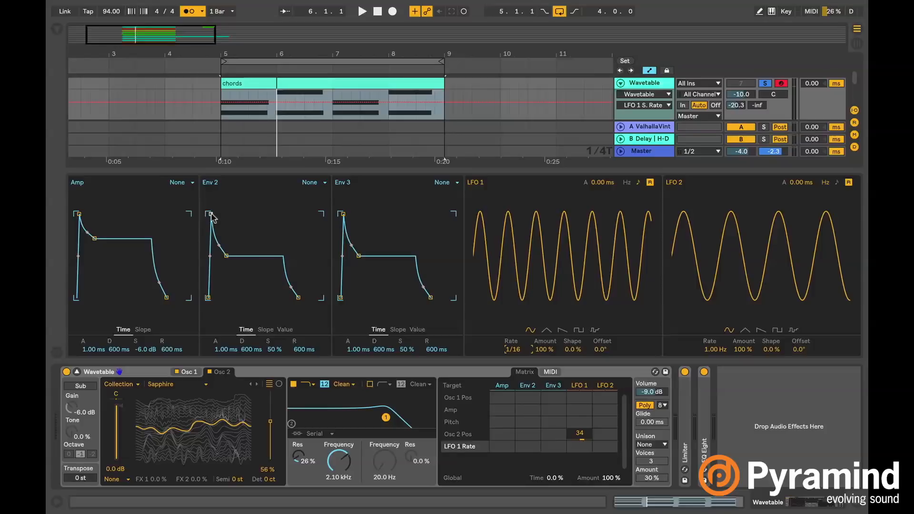
pyautogui.moveTo(209, 214); pyautogui.dragTo(244, 214)
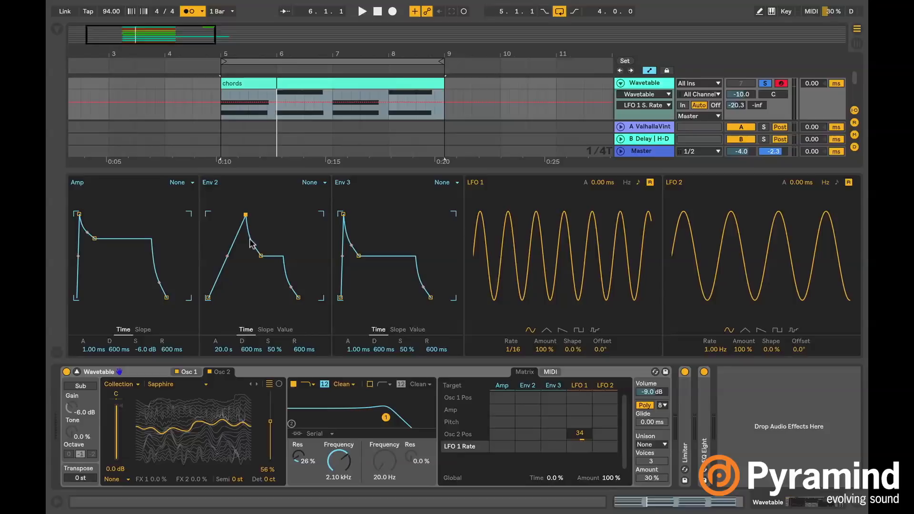
pyautogui.click(501, 445)
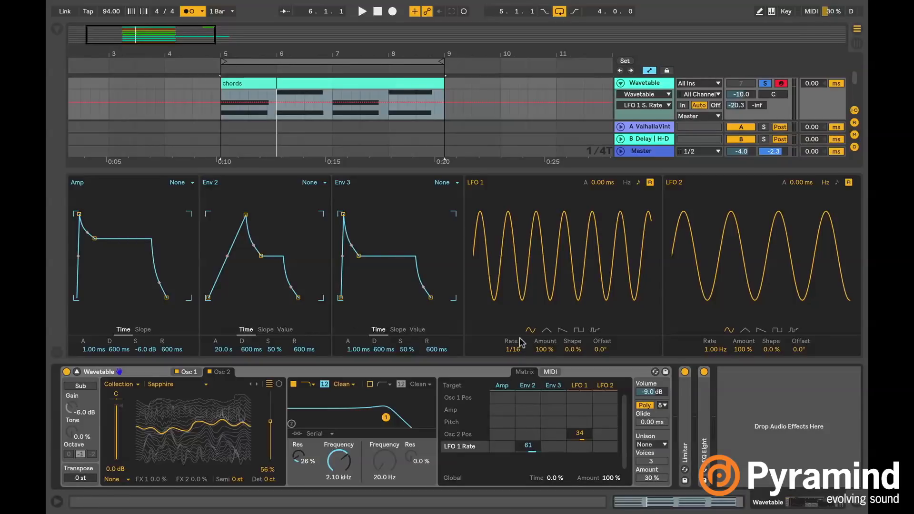
pyautogui.click(361, 11)
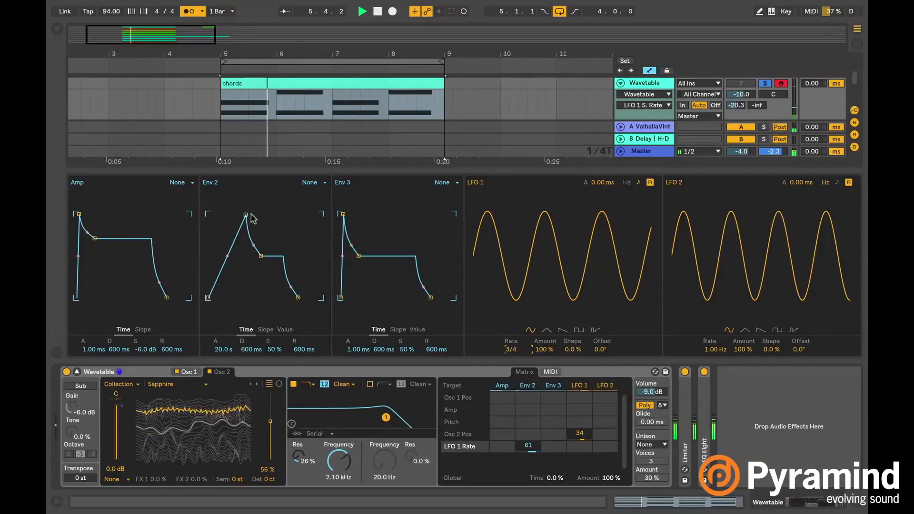
pyautogui.moveTo(244, 214); pyautogui.dragTo(219, 214)
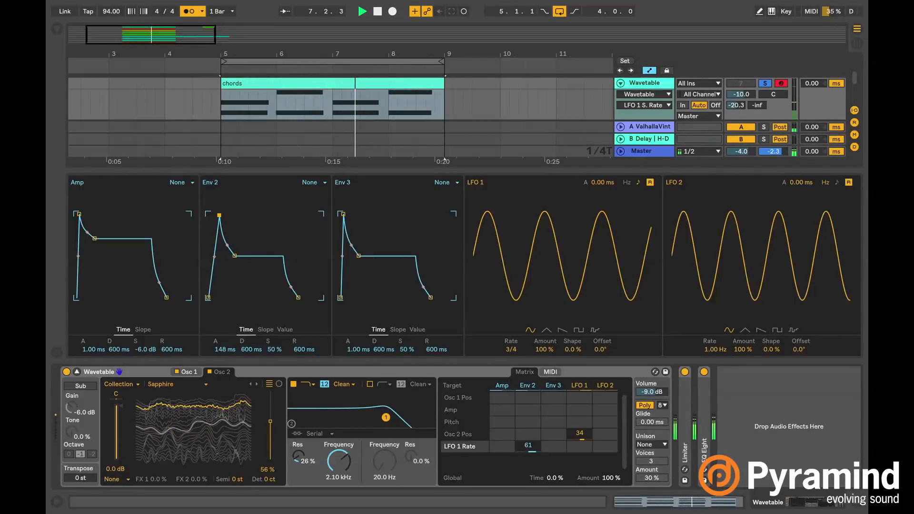
pyautogui.moveTo(527, 445); pyautogui.dragTo(534, 445)
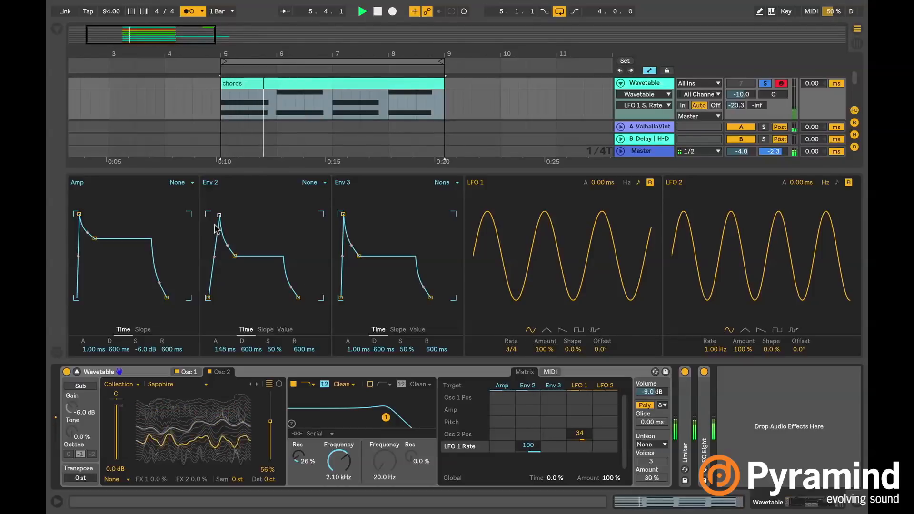
pyautogui.moveTo(215, 219); pyautogui.dragTo(233, 220)
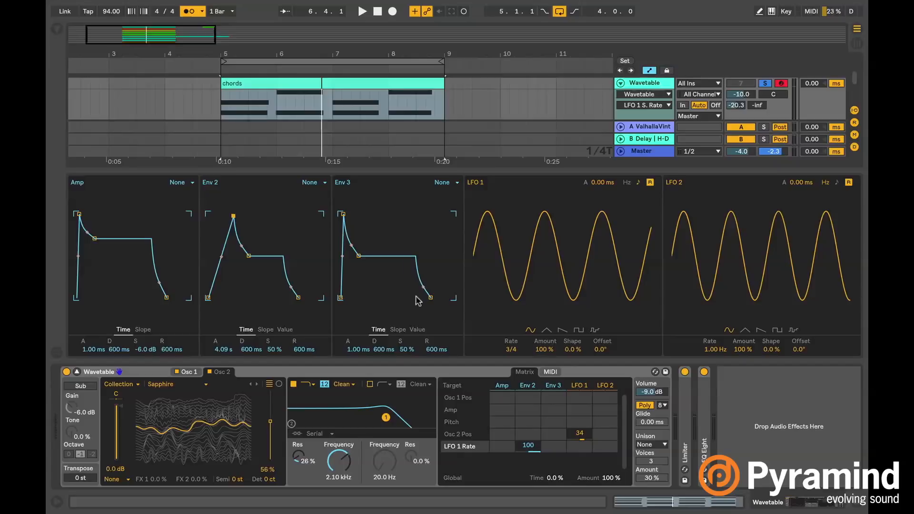
pyautogui.moveTo(437, 302)
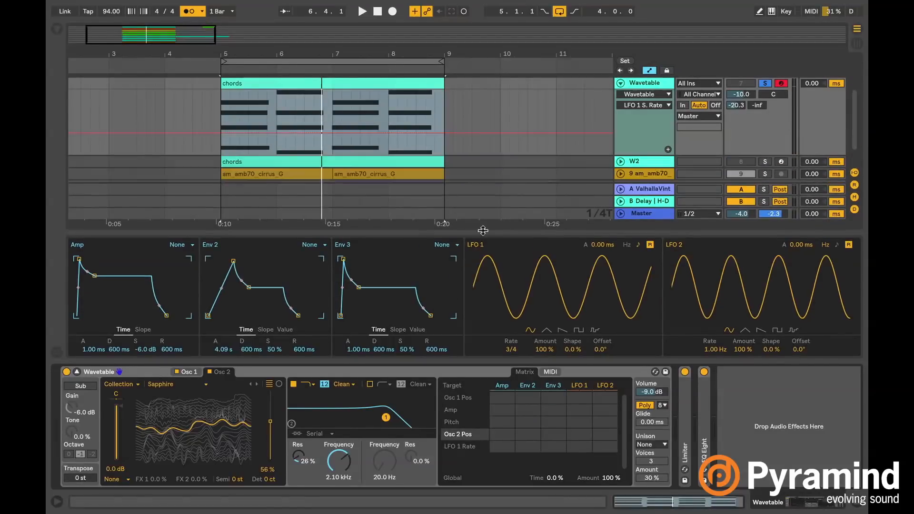
# Return to oscillator 1 and choose the Basic Shapes wavetable for it.
pyautogui.click(271, 82)
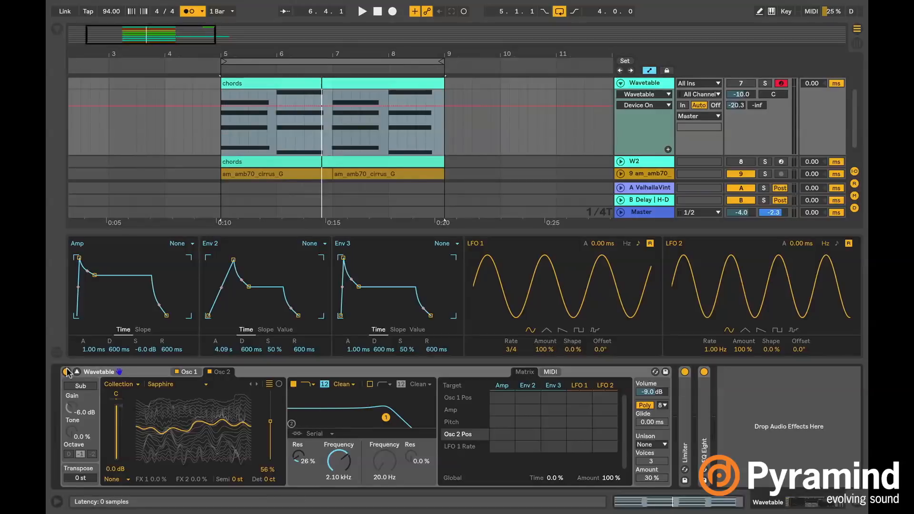
pyautogui.click(361, 12)
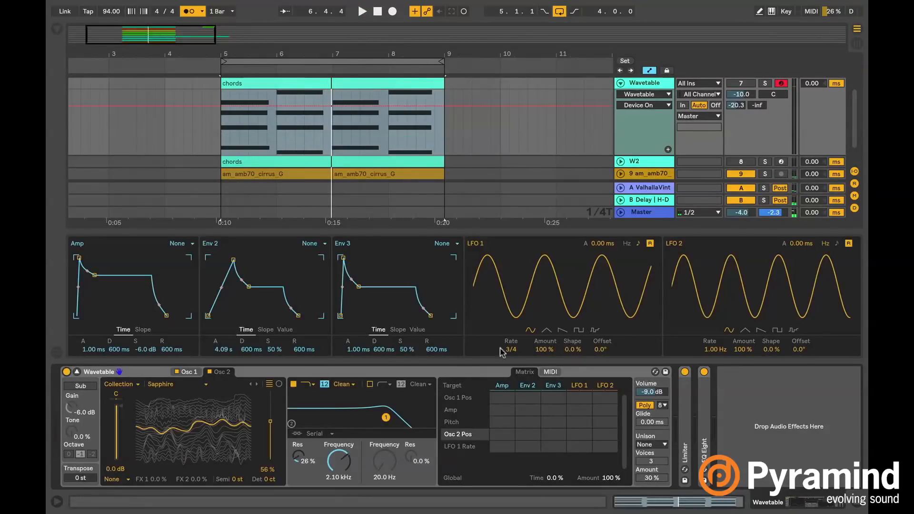
pyautogui.click(187, 372)
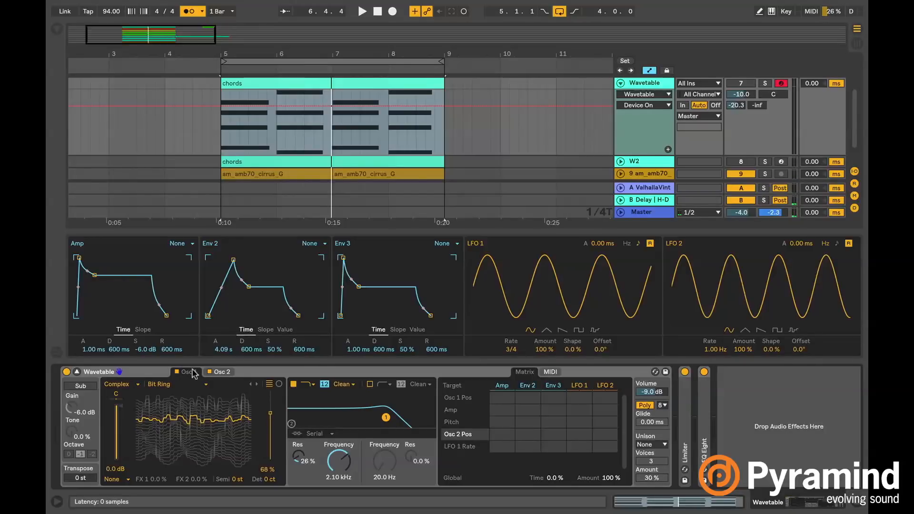
pyautogui.click(187, 372)
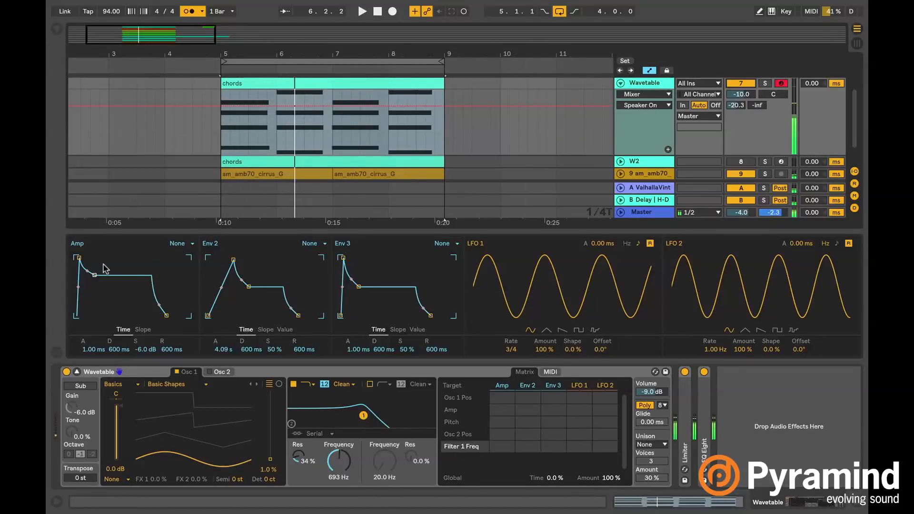
# Slow the Amp envelope attack to about 4 s.
pyautogui.moveTo(76, 258); pyautogui.dragTo(86, 258)
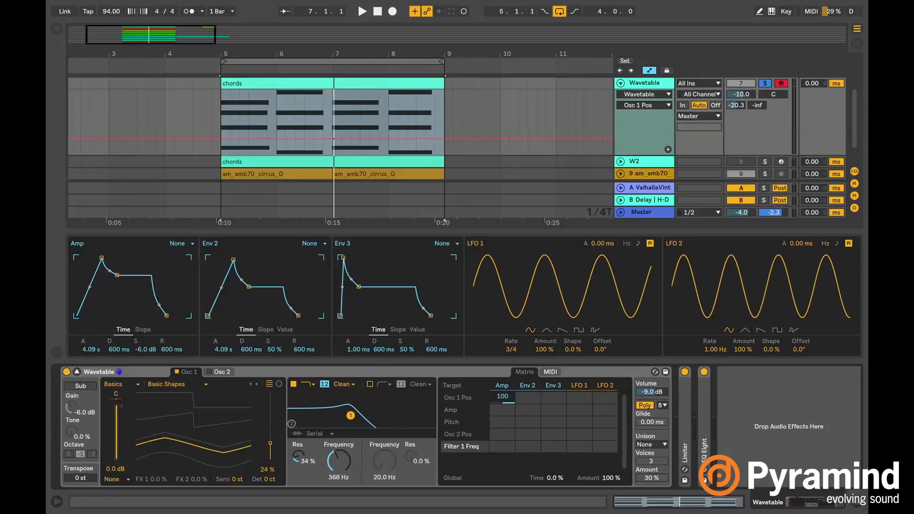
# Retune filter 1 to about 380 Hz with 21% resonance while auditioning the pad.
pyautogui.moveTo(339, 460); pyautogui.dragTo(339, 466)
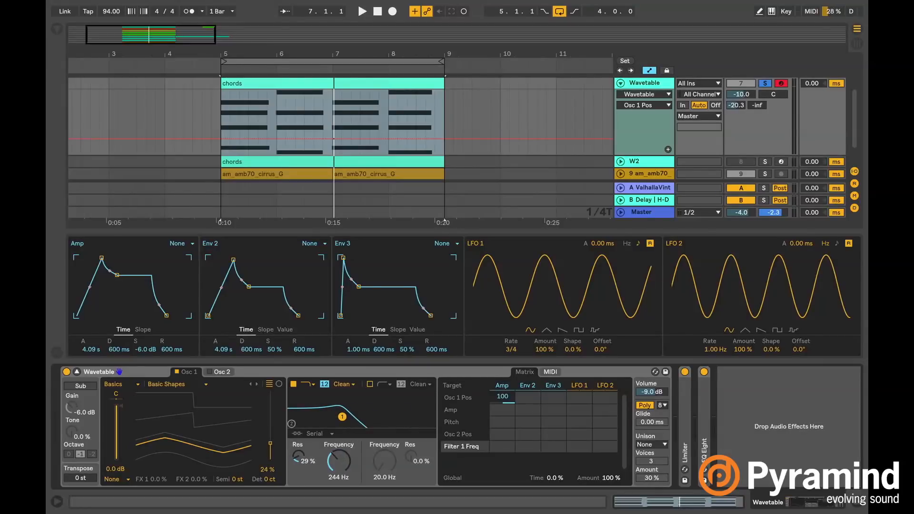
pyautogui.moveTo(238, 456)
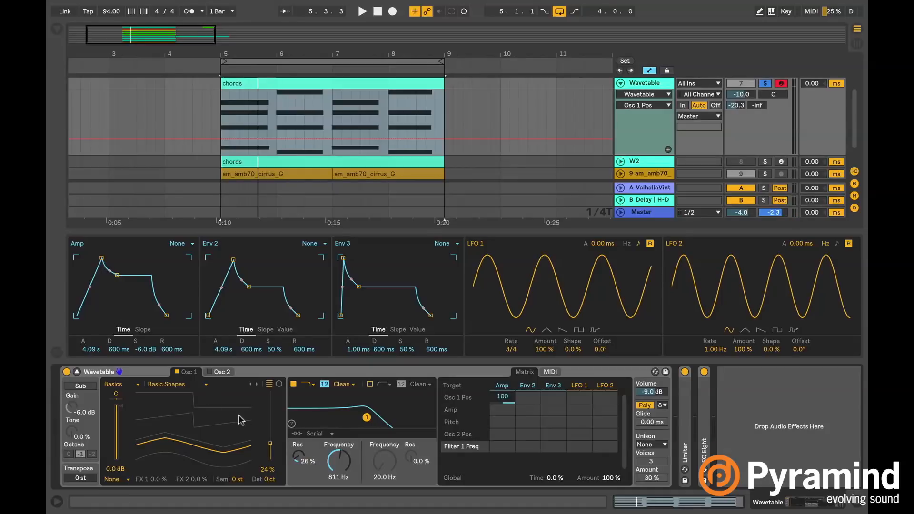
pyautogui.moveTo(367, 376)
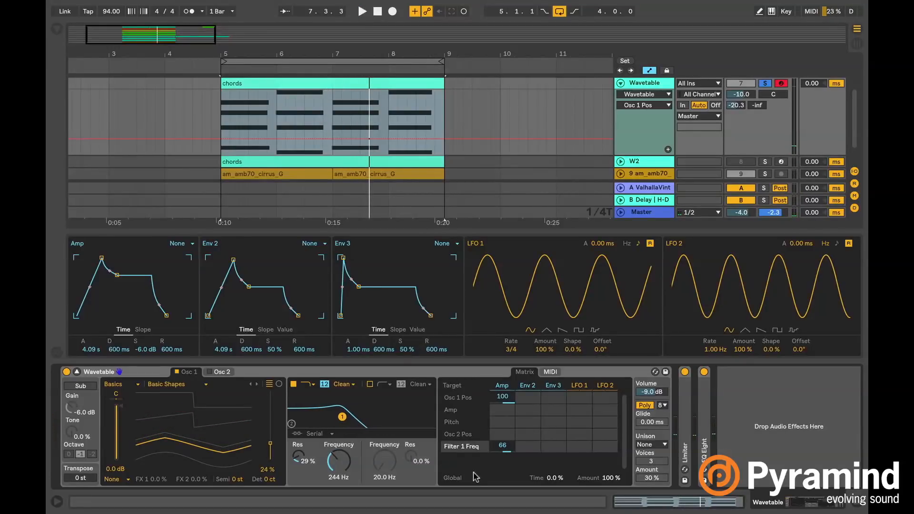
pyautogui.click(361, 10)
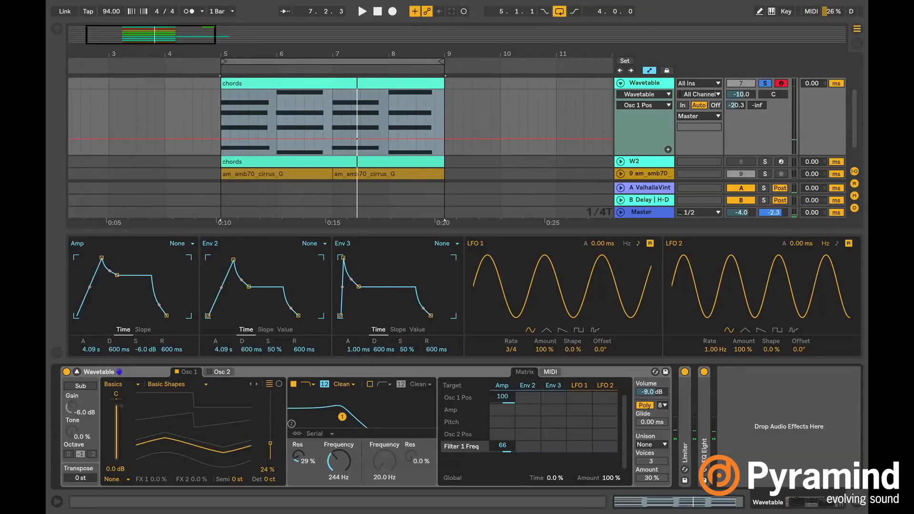
pyautogui.moveTo(339, 461); pyautogui.dragTo(339, 449)
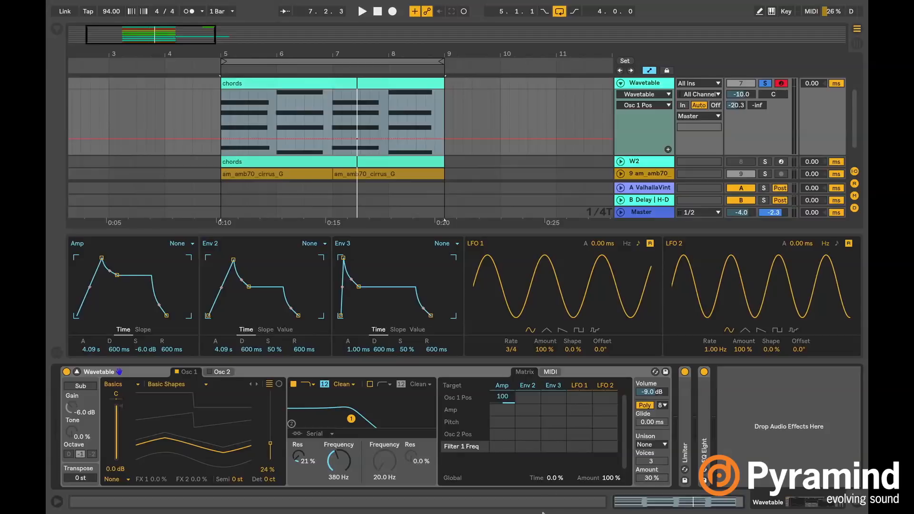
# Audition the pad with the Amp-to-Filter 1 modulation at 45 and a 3.05 s attack.
pyautogui.click(361, 11)
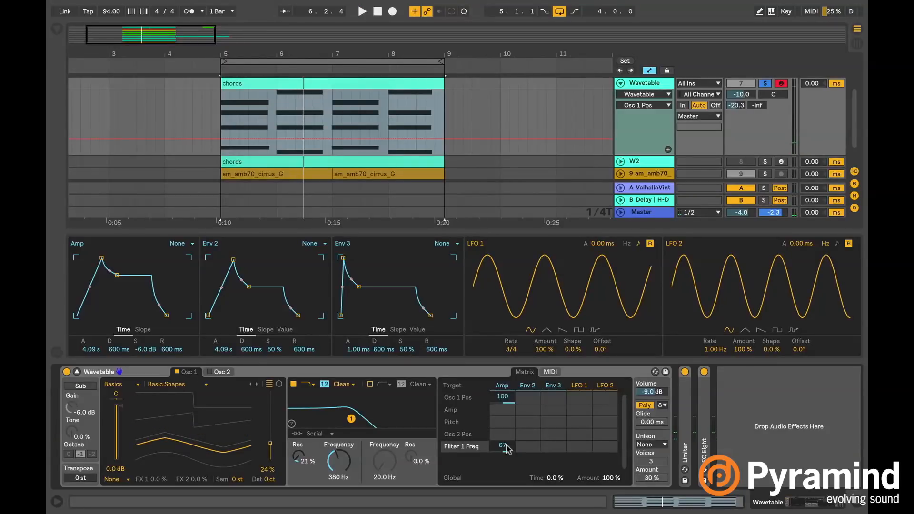
pyautogui.click(361, 10)
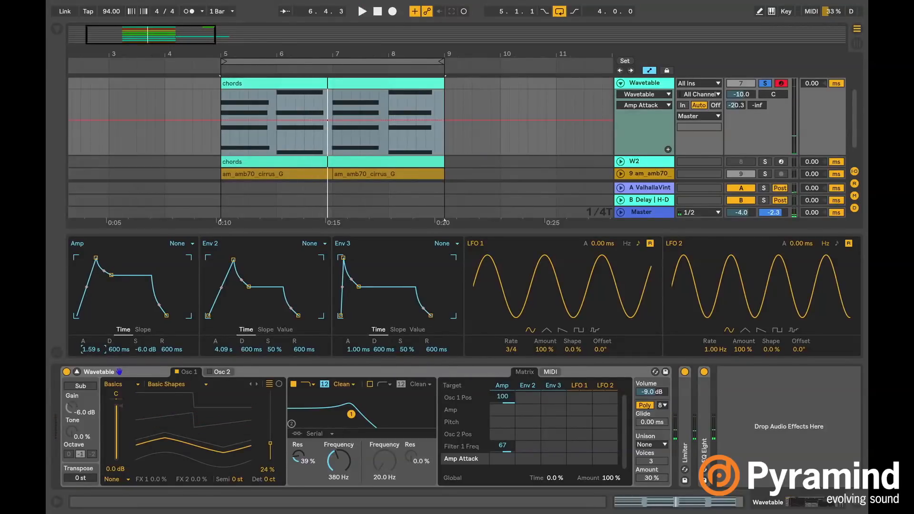
pyautogui.click(362, 10)
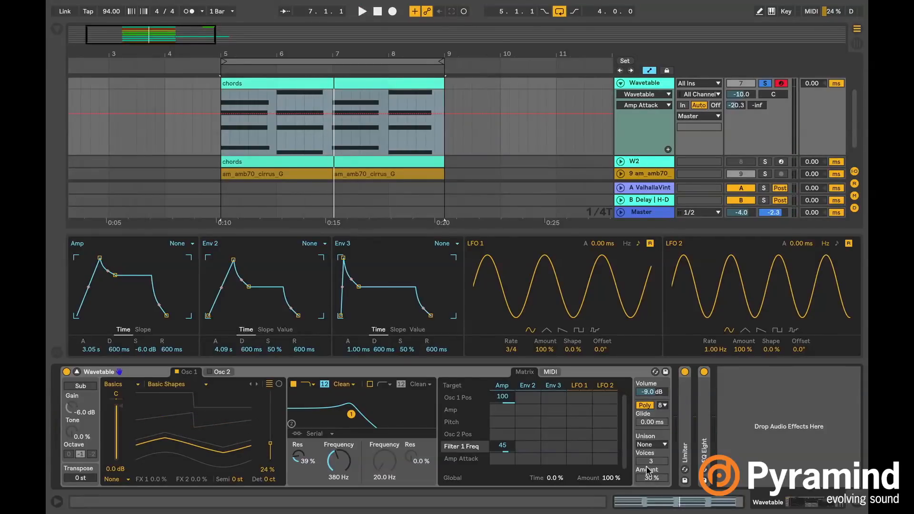
# Switch Wavetable unison to Classic and raise its voice count toward 8.
pyautogui.click(651, 444)
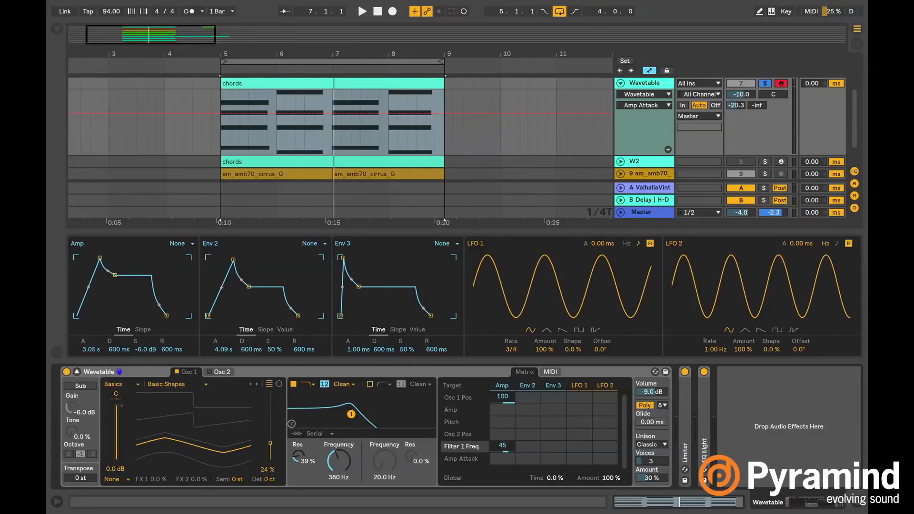
pyautogui.click(362, 11)
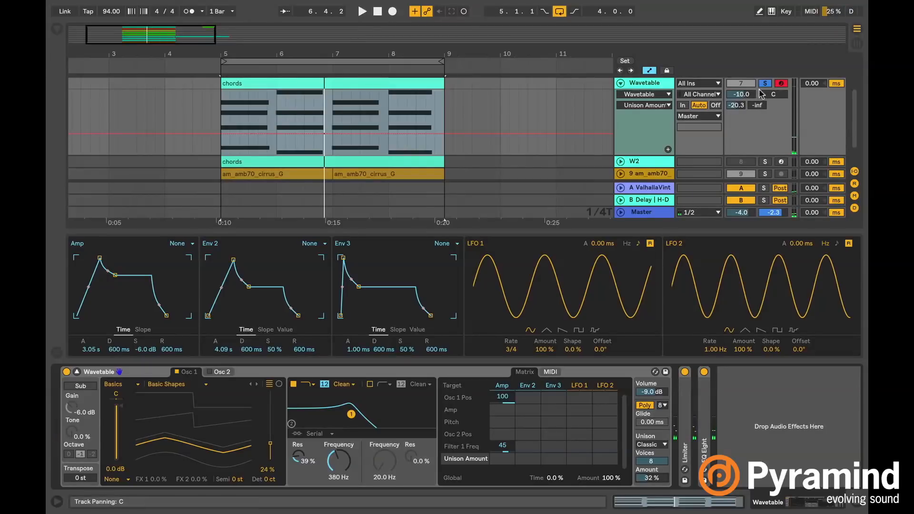
# Bring Osc 1's wavetable position back to 0% ahead of shortening the Amp attack.
pyautogui.click(361, 10)
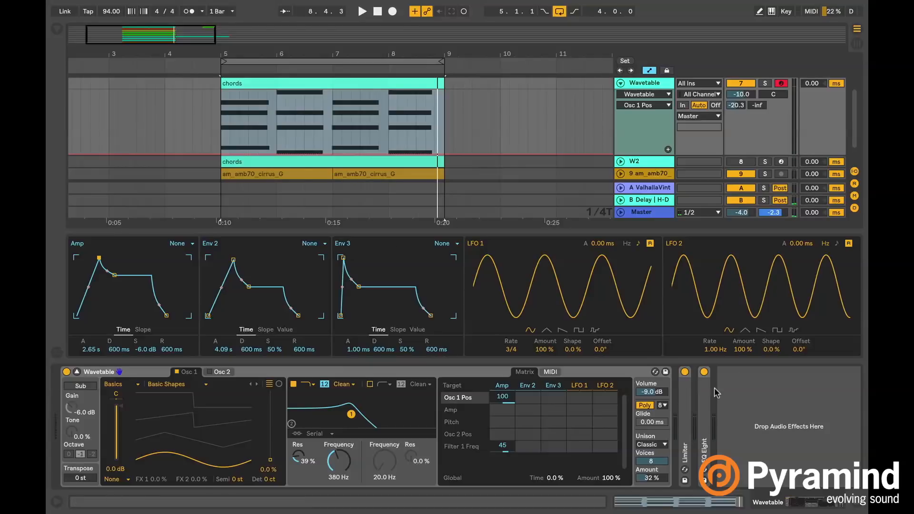
pyautogui.moveTo(220, 423)
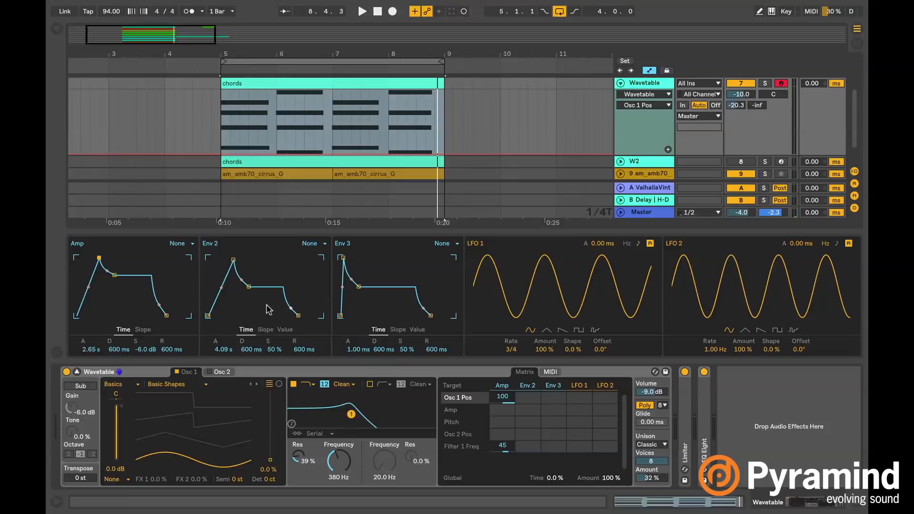
pyautogui.moveTo(414, 379)
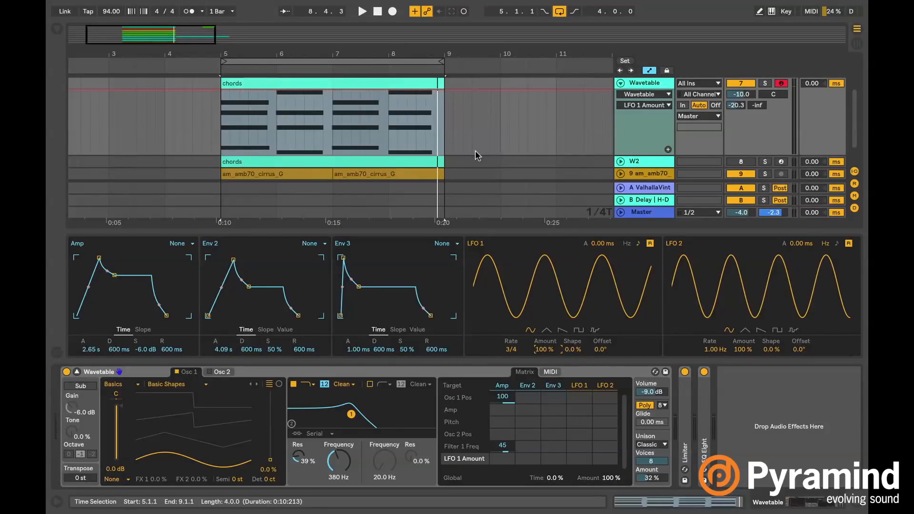
pyautogui.moveTo(575, 135)
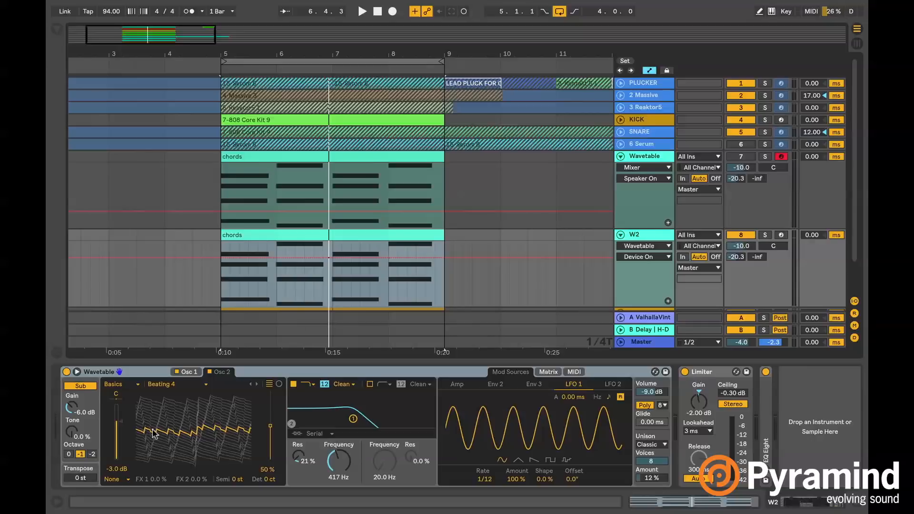
pyautogui.moveTo(365, 446)
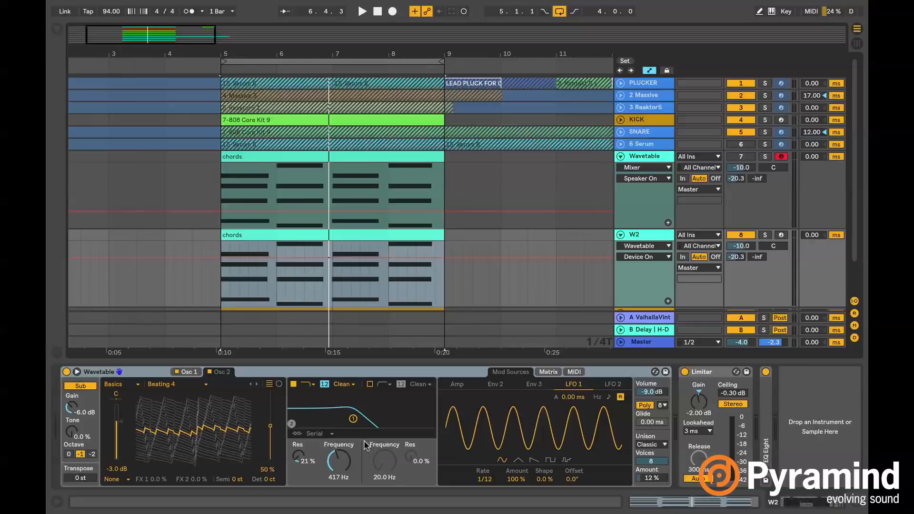
pyautogui.moveTo(351, 421)
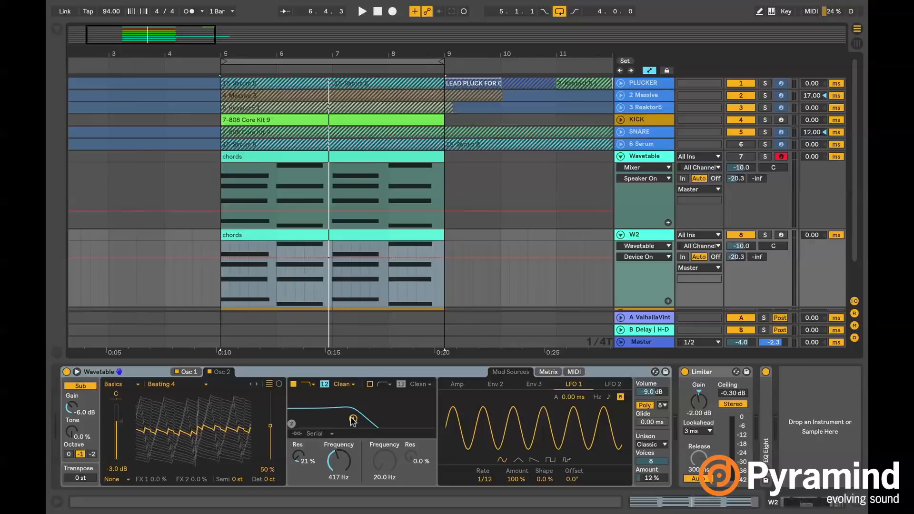
# Expand W2's Wavetable into the large Mod Sources view with the Matrix visible.
pyautogui.click(546, 371)
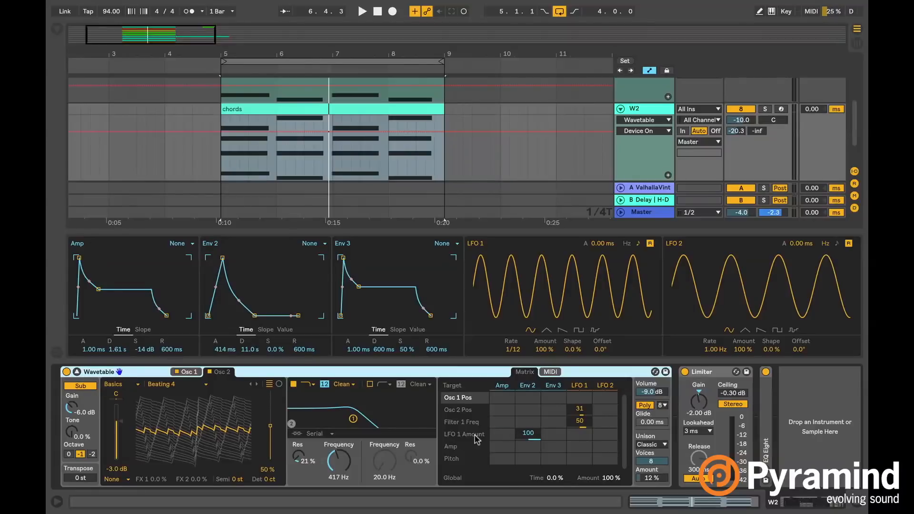
# Focus the LFO 1 Amount target while auditioning the soloed W2 chords.
pyautogui.click(362, 11)
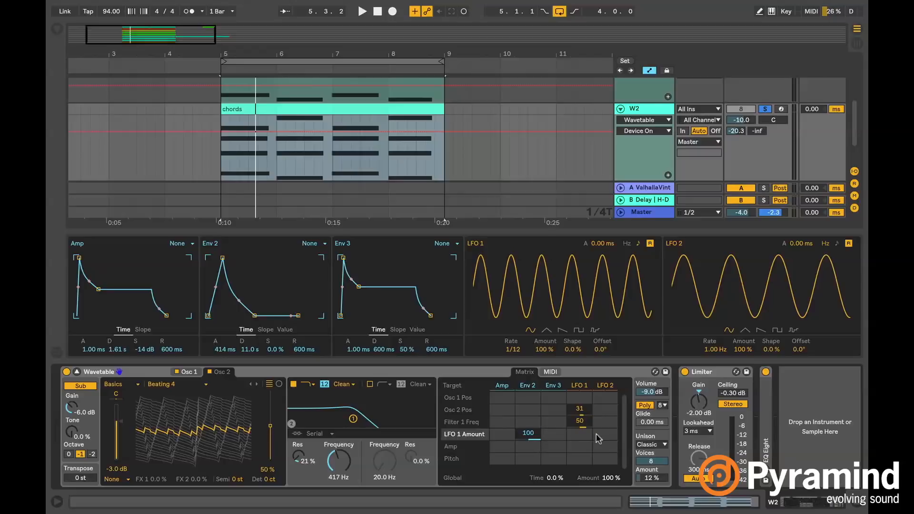
pyautogui.moveTo(583, 383)
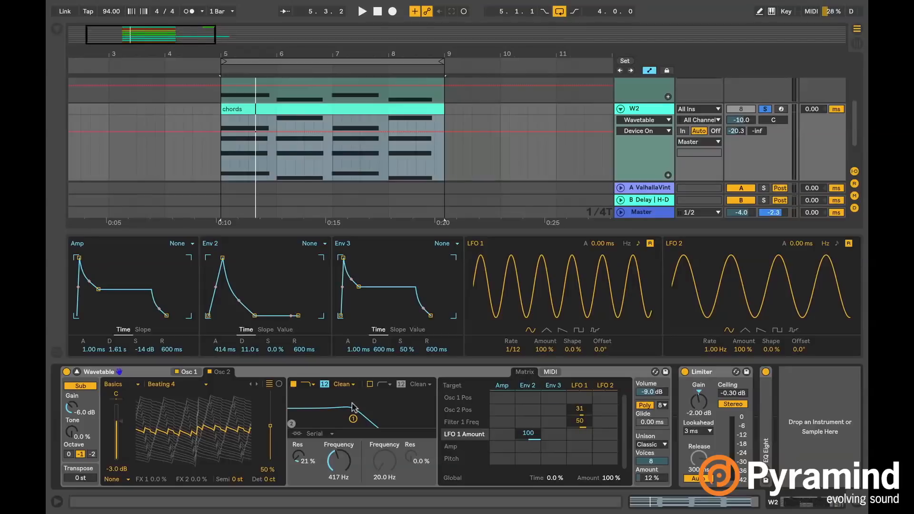
pyautogui.moveTo(366, 399)
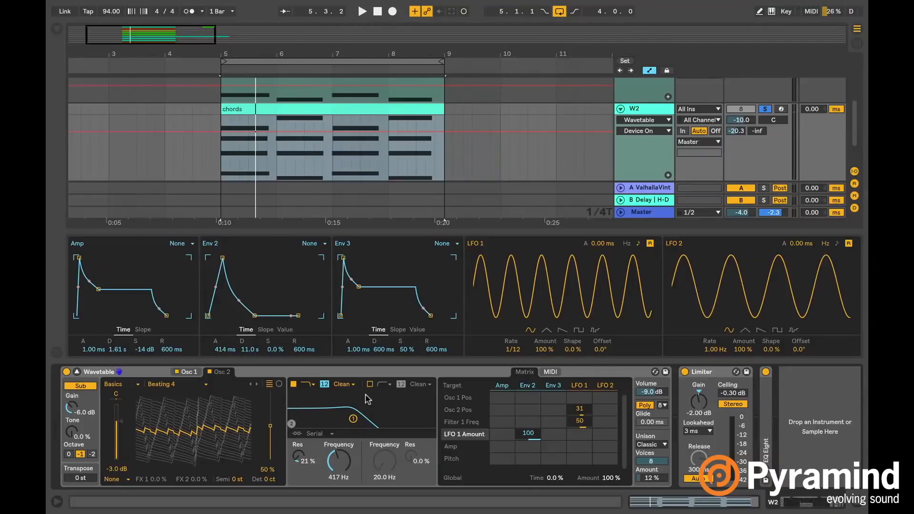
pyautogui.moveTo(417, 421)
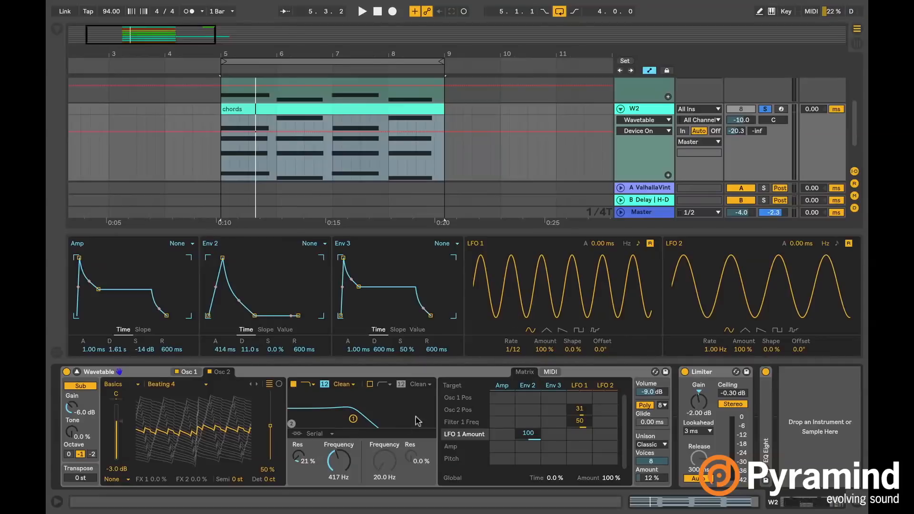
pyautogui.moveTo(532, 286)
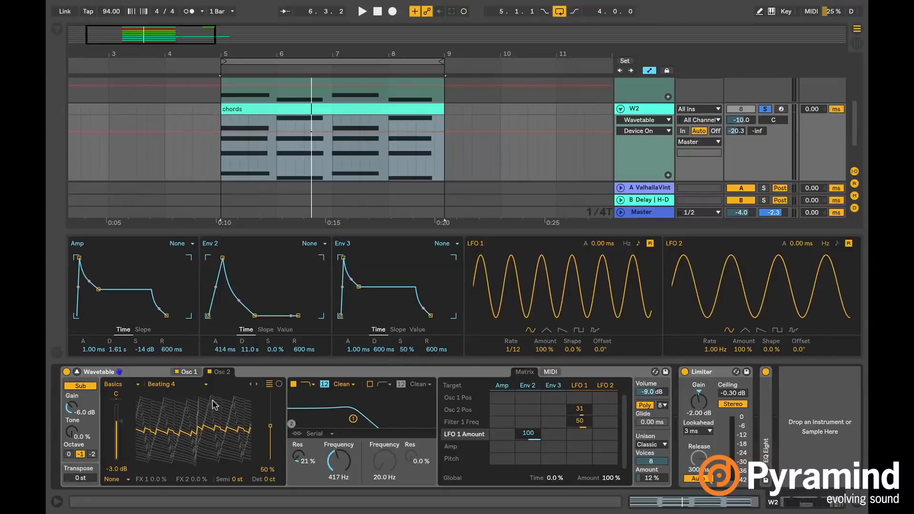
# Choose LFO 1 Amount as W2's automation parameter.
pyautogui.click(361, 10)
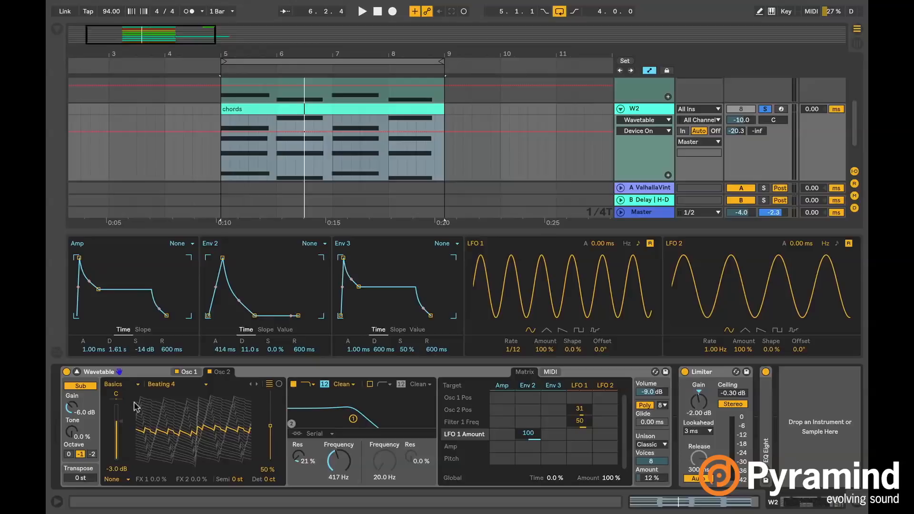
pyautogui.moveTo(575, 455)
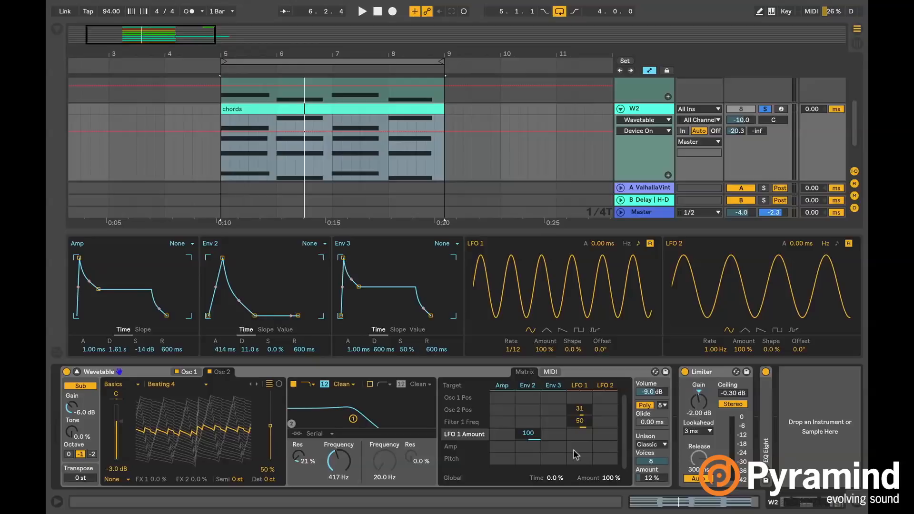
pyautogui.moveTo(378, 424)
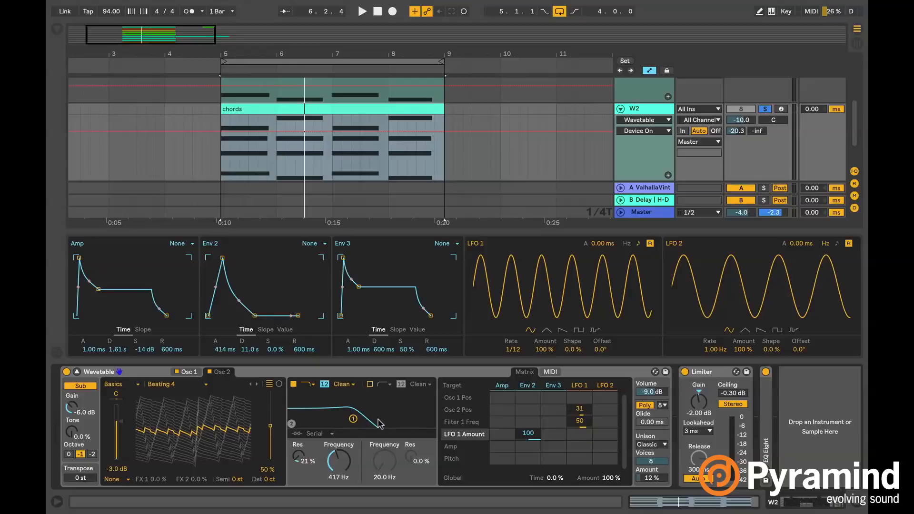
pyautogui.moveTo(604, 432)
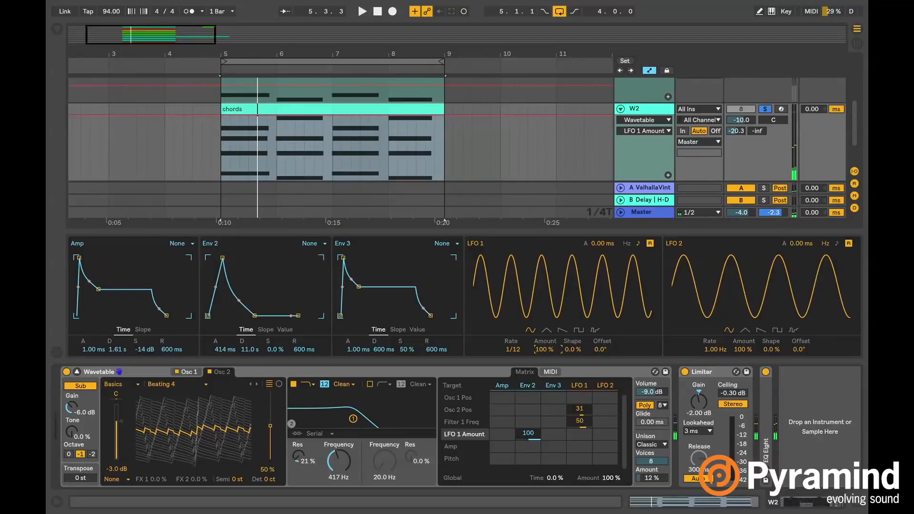
# Scroll the arrangement up so KICK, SNARE and the first Wavetable track show again.
pyautogui.click(361, 10)
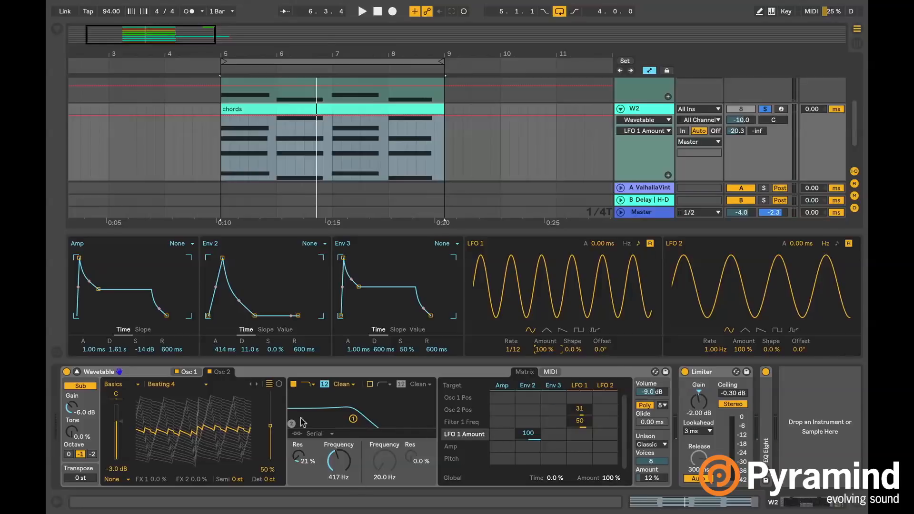
pyautogui.moveTo(253, 441)
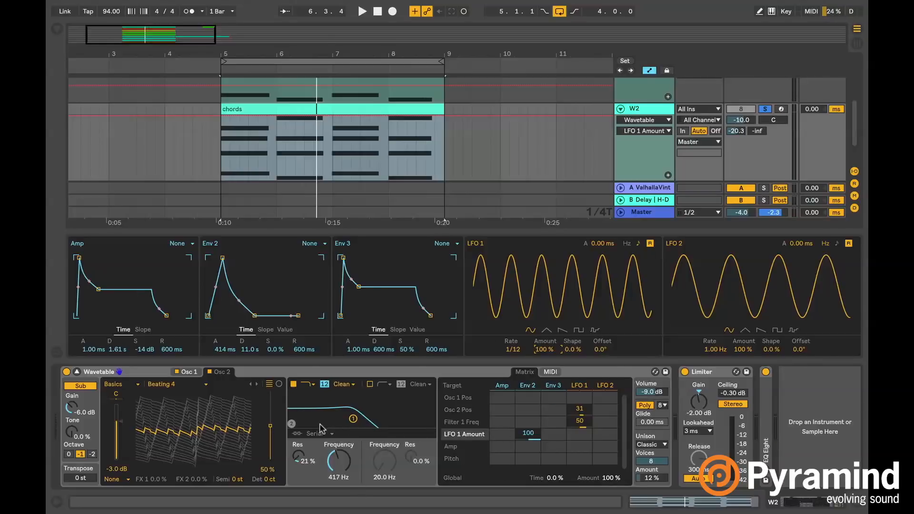
pyautogui.click(362, 12)
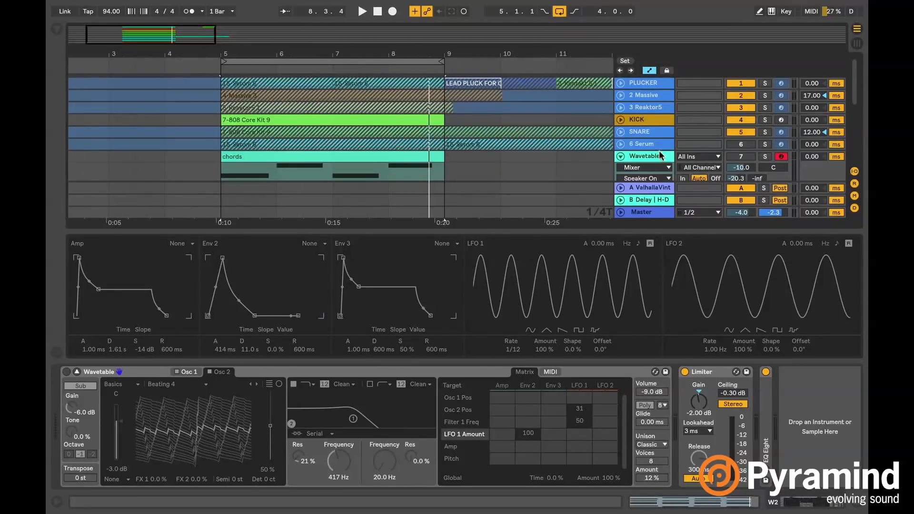
pyautogui.scroll(-3)
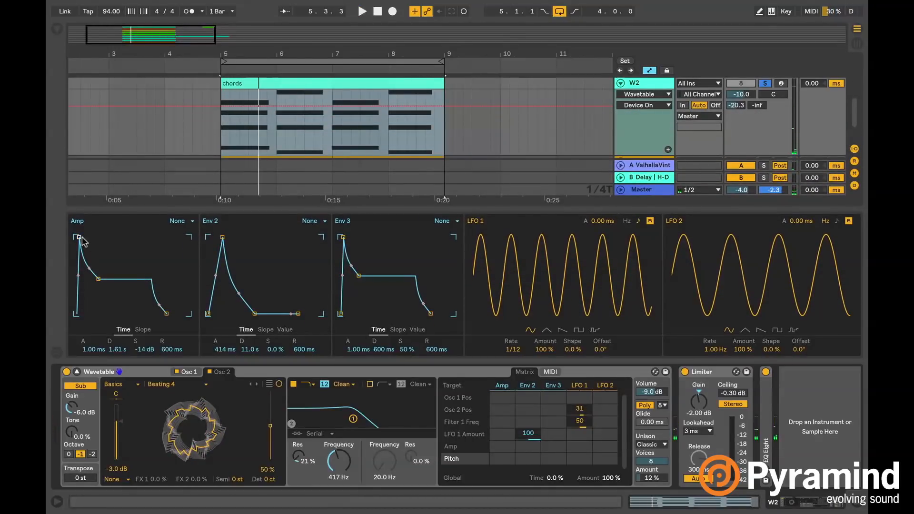
# Select the W2 track and show its Osc 2 wavetable in the polar display.
pyautogui.moveTo(77, 235); pyautogui.dragTo(113, 237)
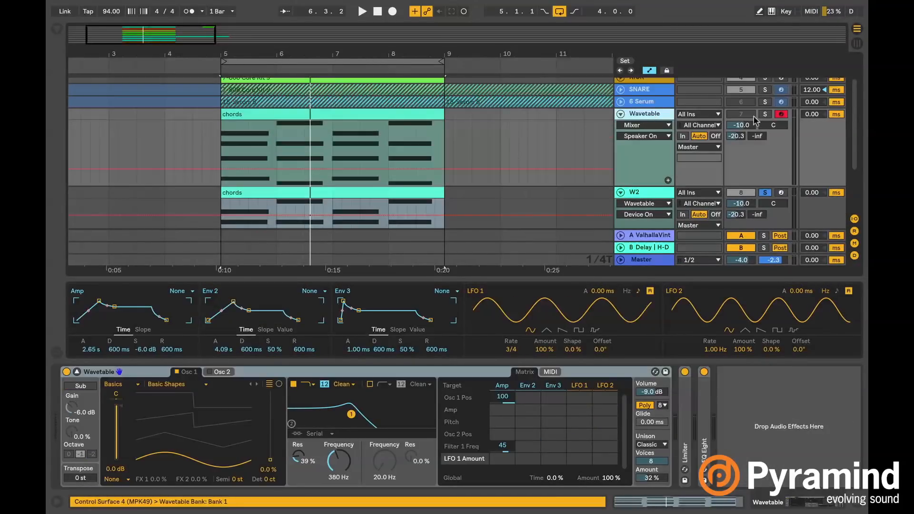
# Route Amp 0.5 and LFO 1 0.3 to pitch and set LFO 1 rate to 3/8.
pyautogui.click(362, 11)
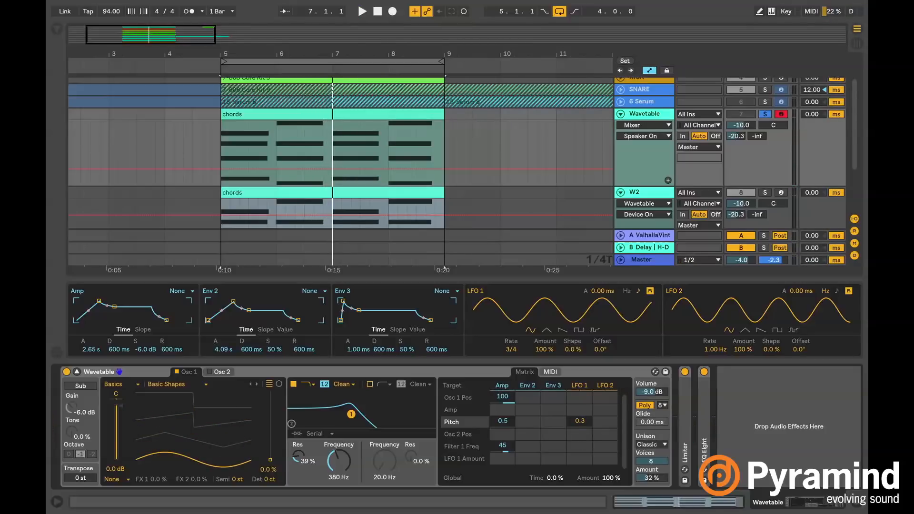
pyautogui.click(362, 12)
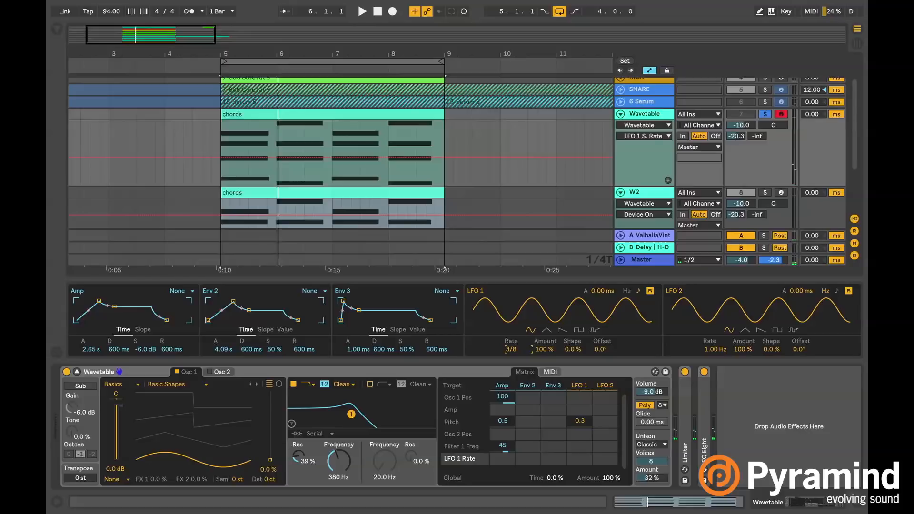
# Drop LFO 1 rate to 1/4 and start playback of the chords.
pyautogui.click(510, 349)
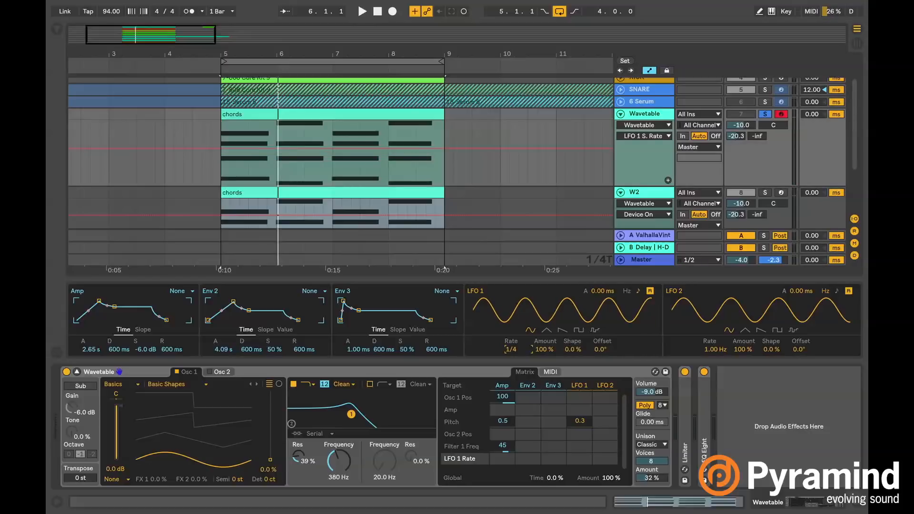
pyautogui.click(362, 10)
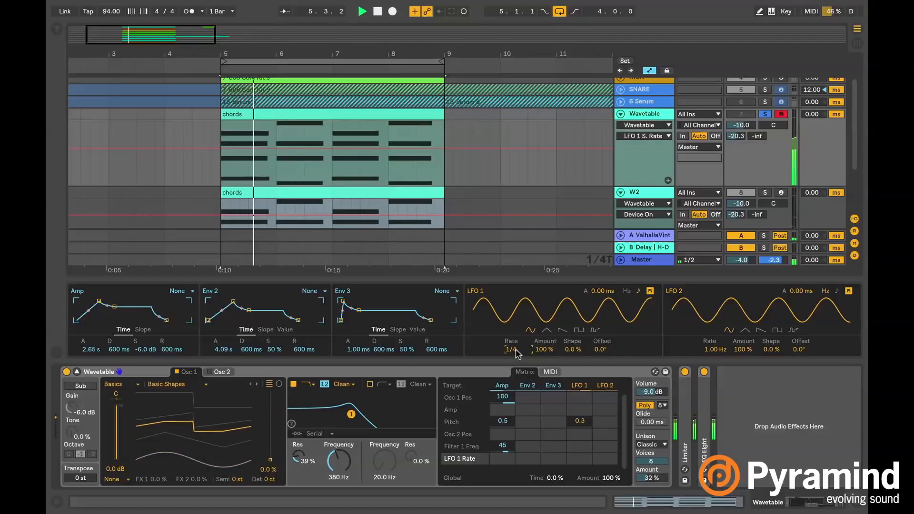